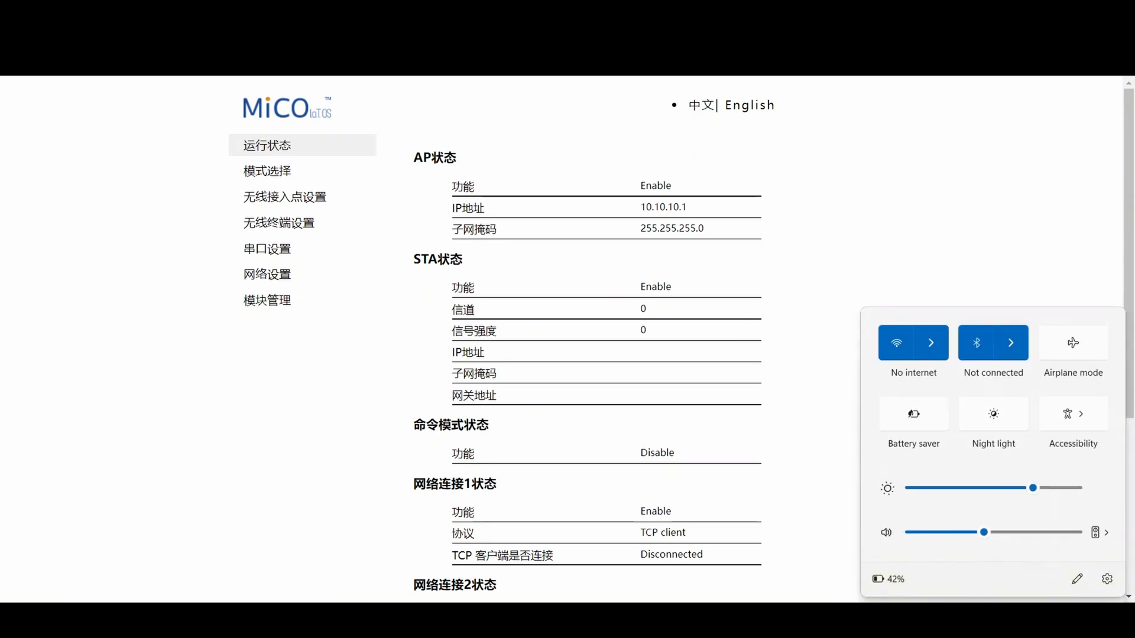
- Expand the Wi-Fi network list to show BA31205819 connected
{"action": "left_click", "coordinate": [932, 342]}
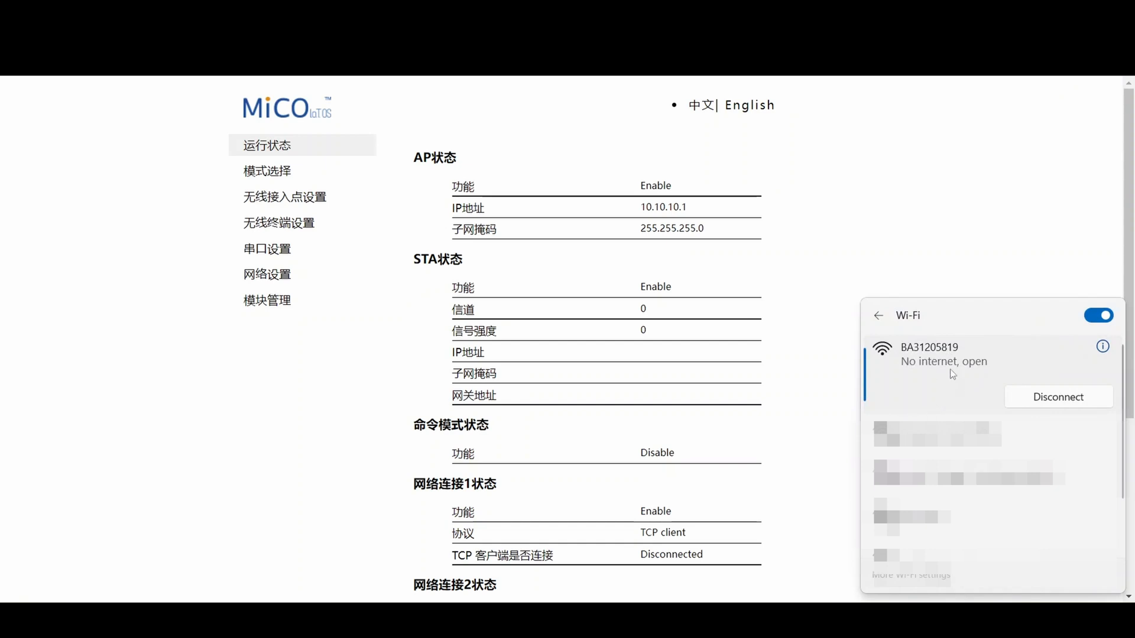
{"action": "mouse_move", "coordinate": [957, 376]}
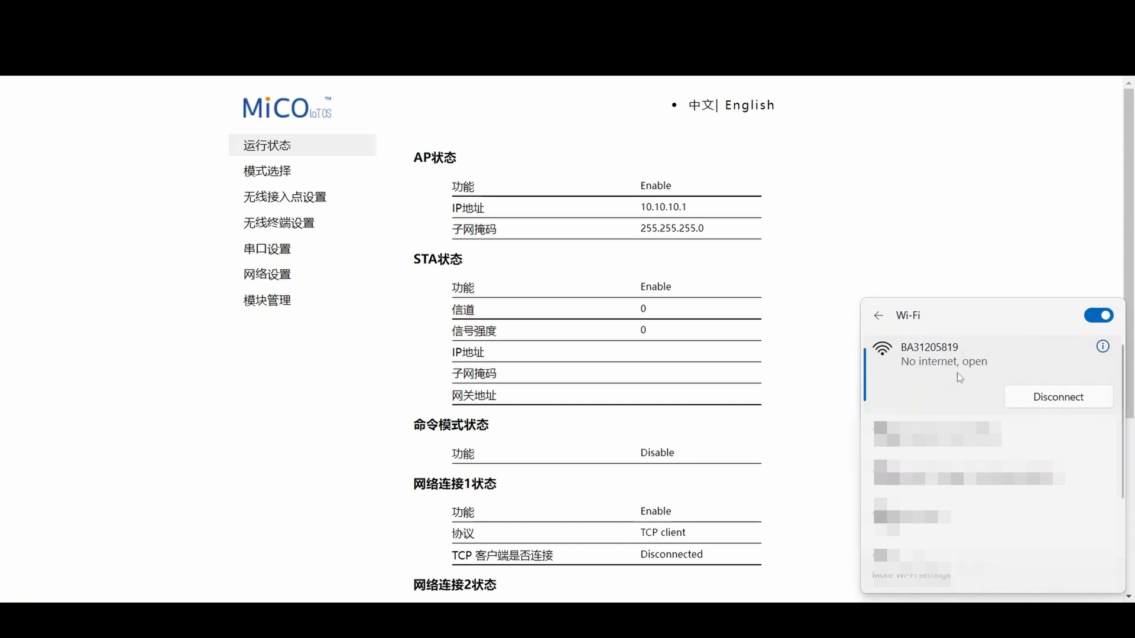
{"action": "mouse_move", "coordinate": [983, 361]}
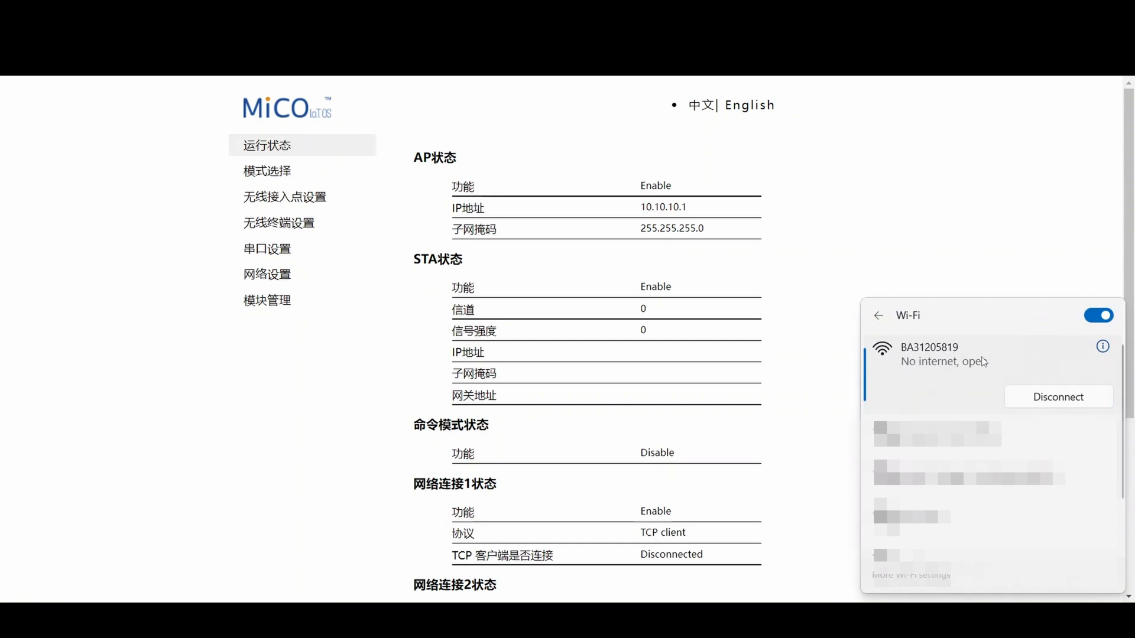
{"action": "mouse_move", "coordinate": [938, 263]}
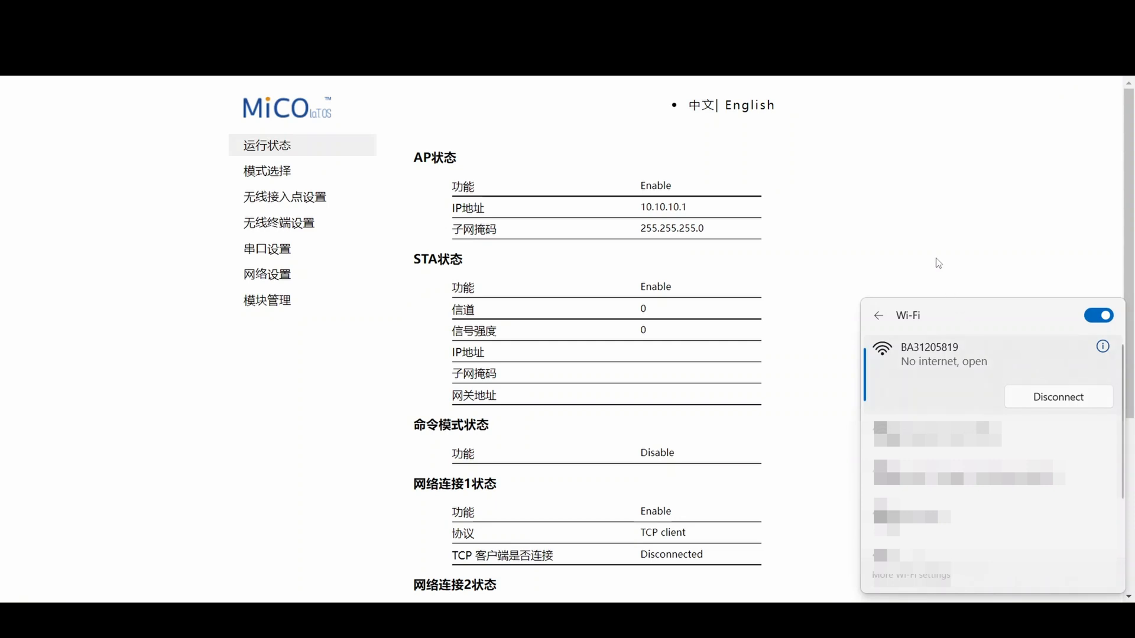
- Dismiss the Wi-Fi flyout and show the MiCO Run State page in English
{"action": "left_click", "coordinate": [501, 87]}
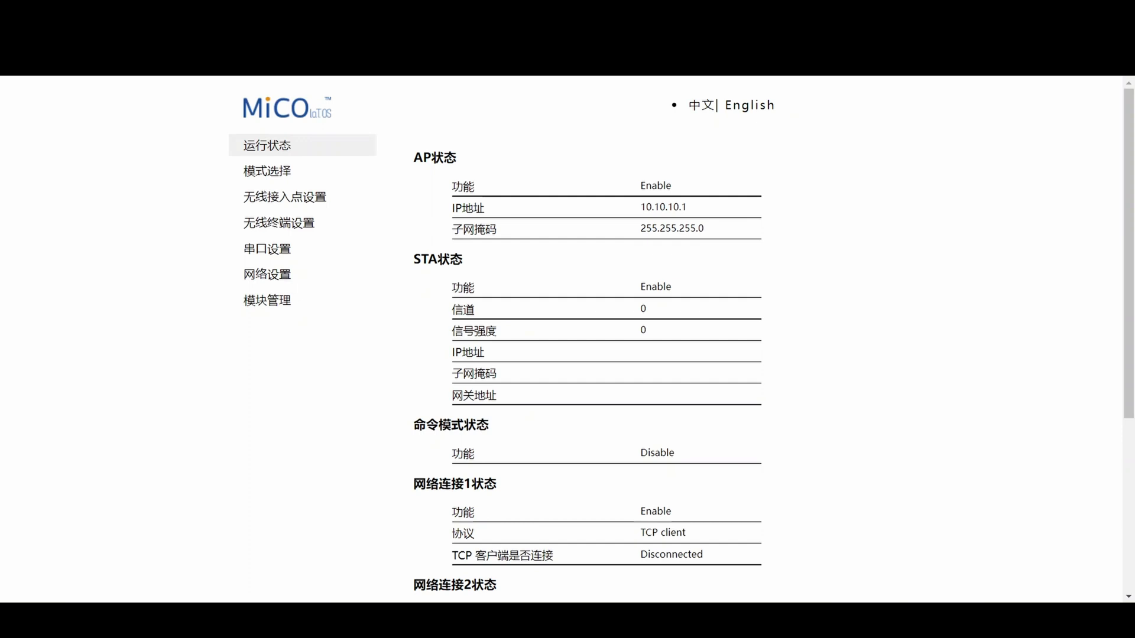
{"action": "mouse_move", "coordinate": [658, 157]}
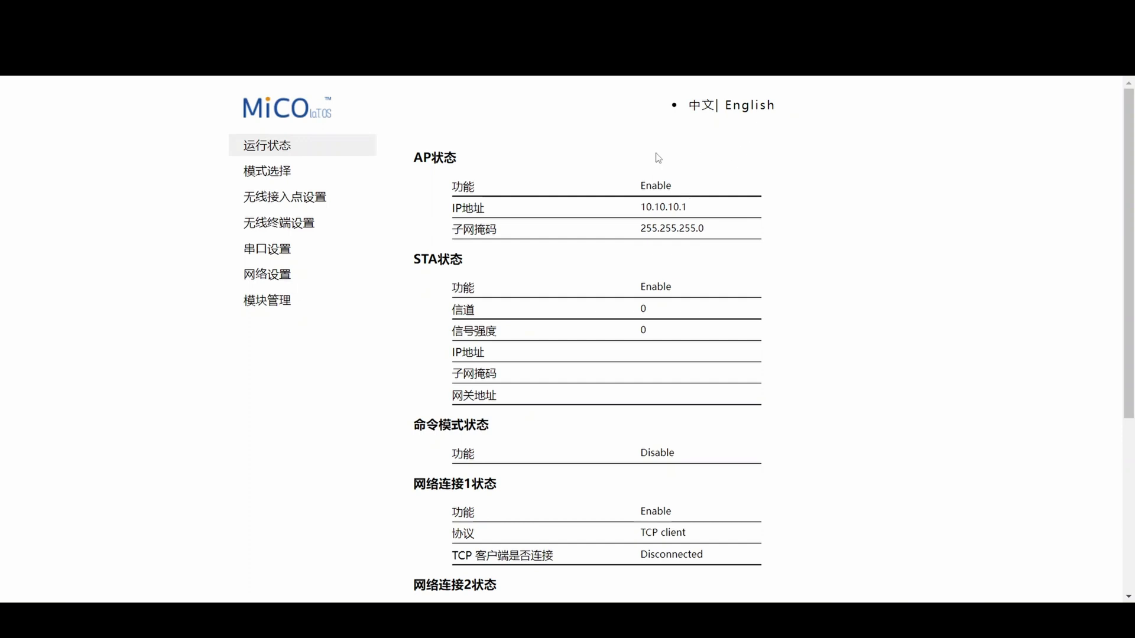
{"action": "left_click", "coordinate": [751, 105]}
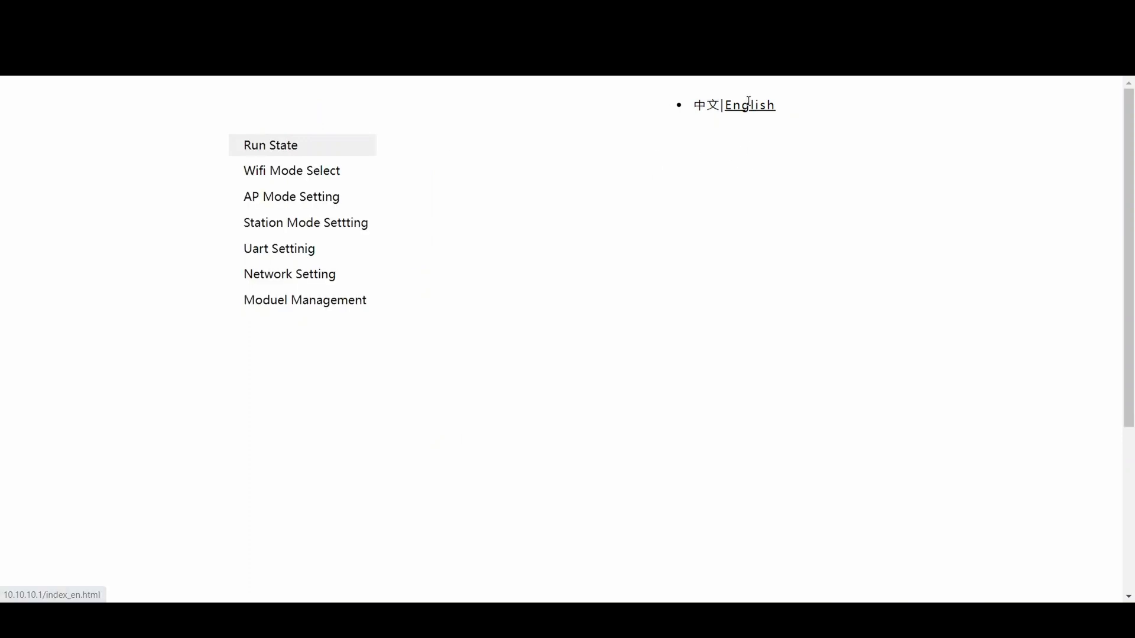
{"action": "left_click", "coordinate": [270, 145]}
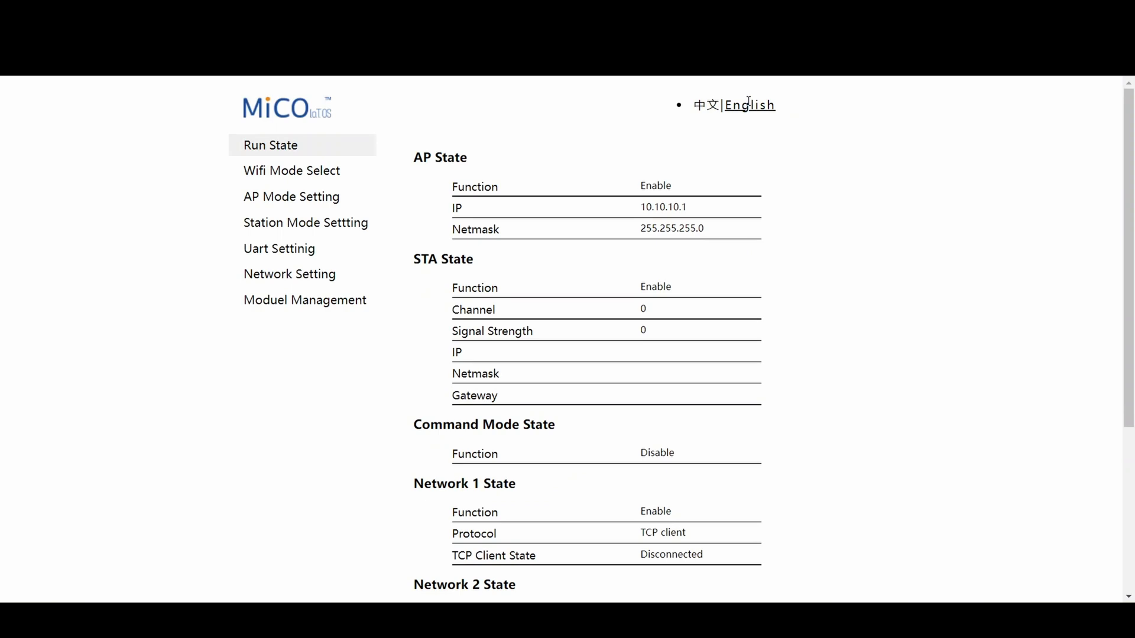
{"action": "mouse_move", "coordinate": [306, 222]}
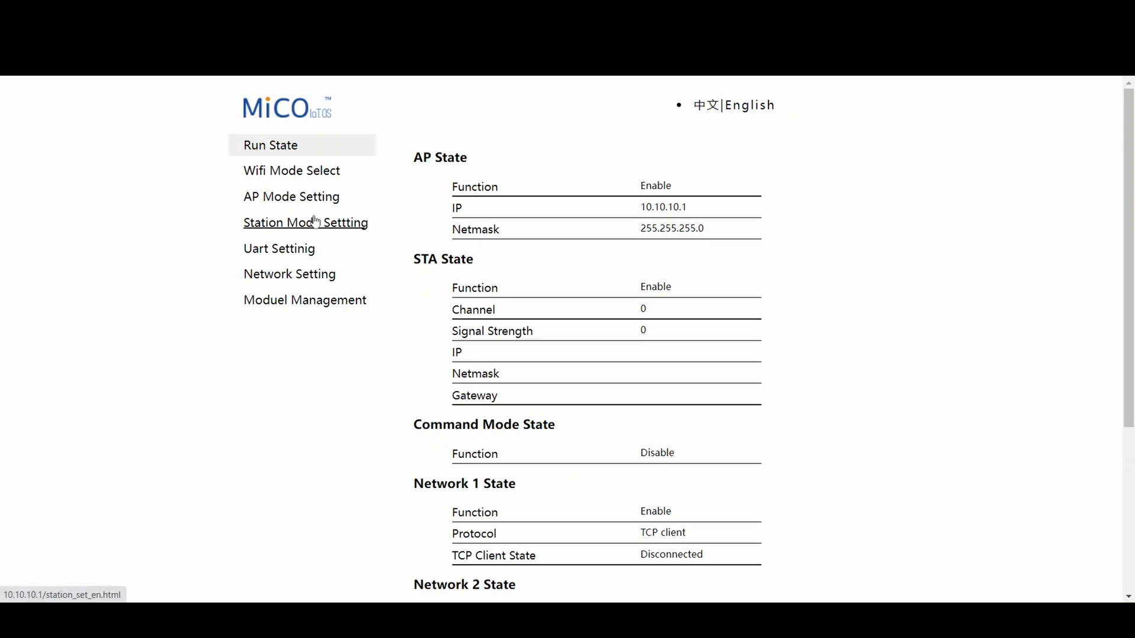
- In Station Mode Setting, scan for networks and select the home network
{"action": "left_click", "coordinate": [306, 223]}
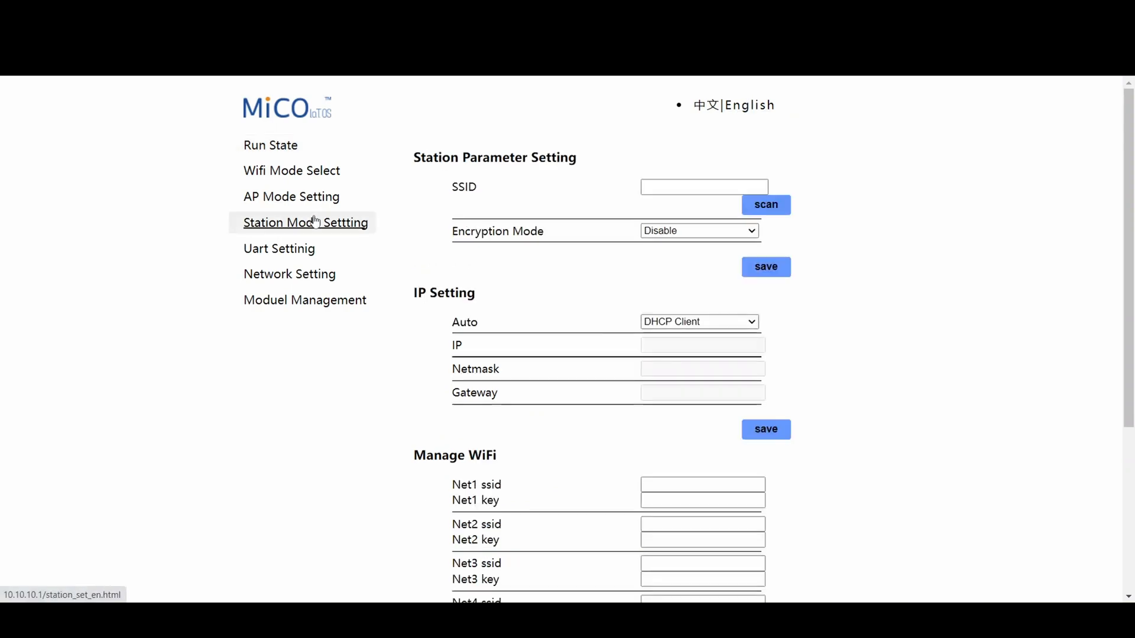
{"action": "left_click", "coordinate": [703, 187]}
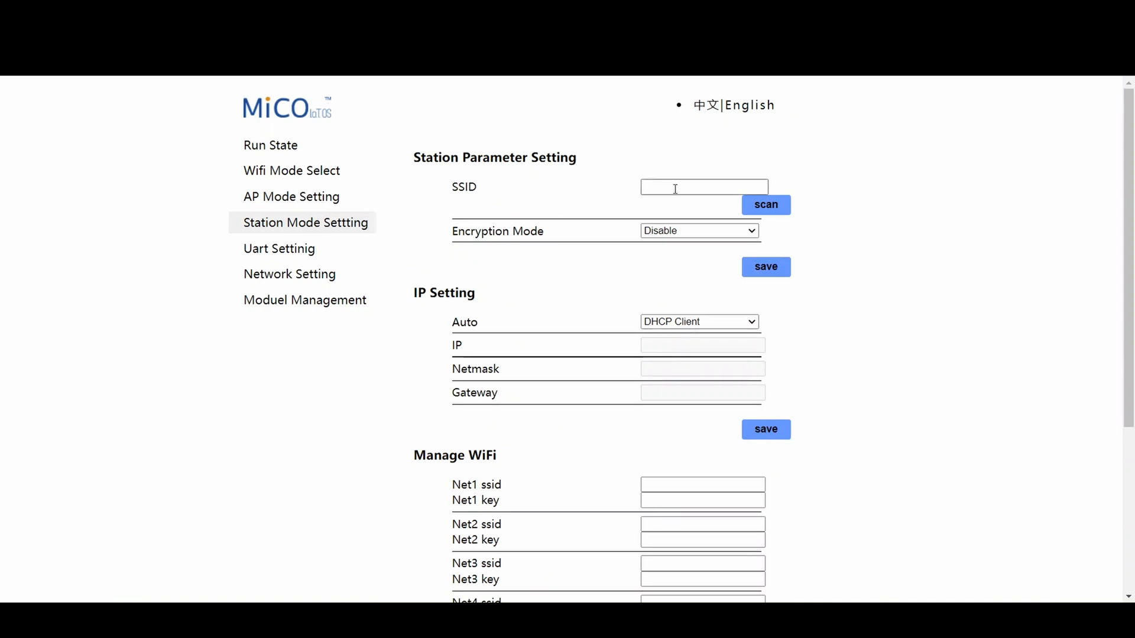
{"action": "left_click", "coordinate": [765, 205]}
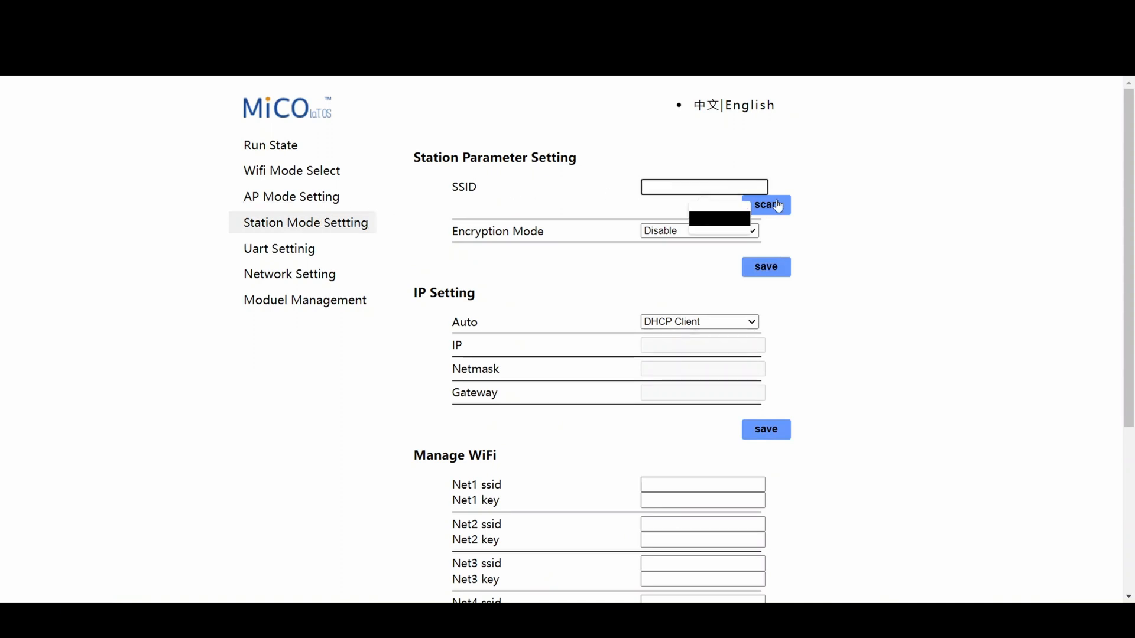
{"action": "left_click", "coordinate": [767, 205]}
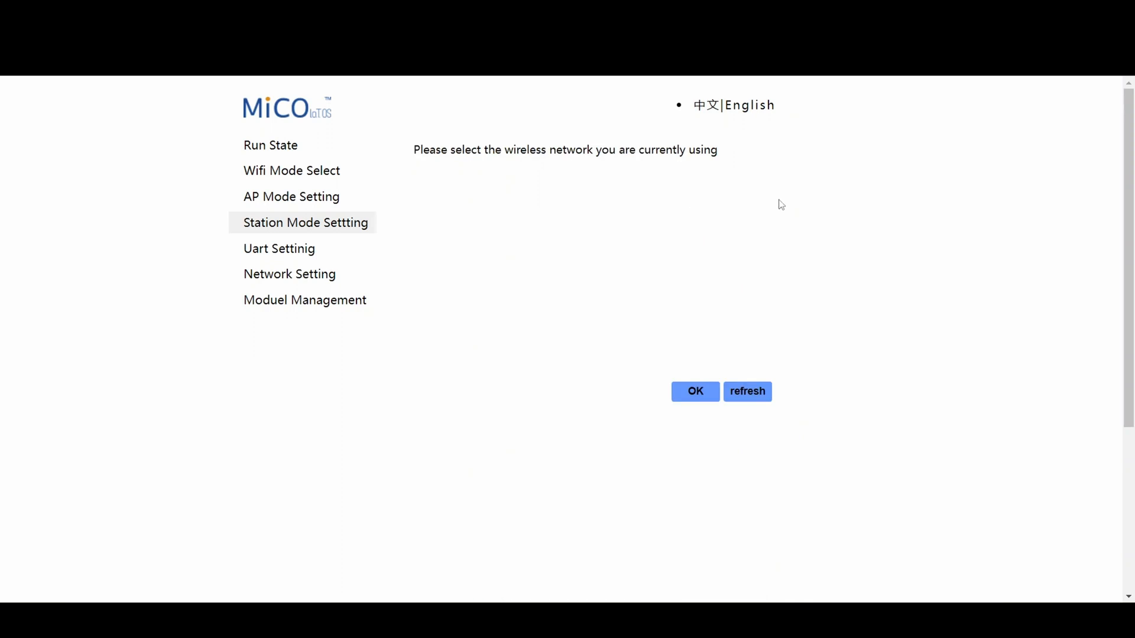
{"action": "left_click", "coordinate": [748, 391]}
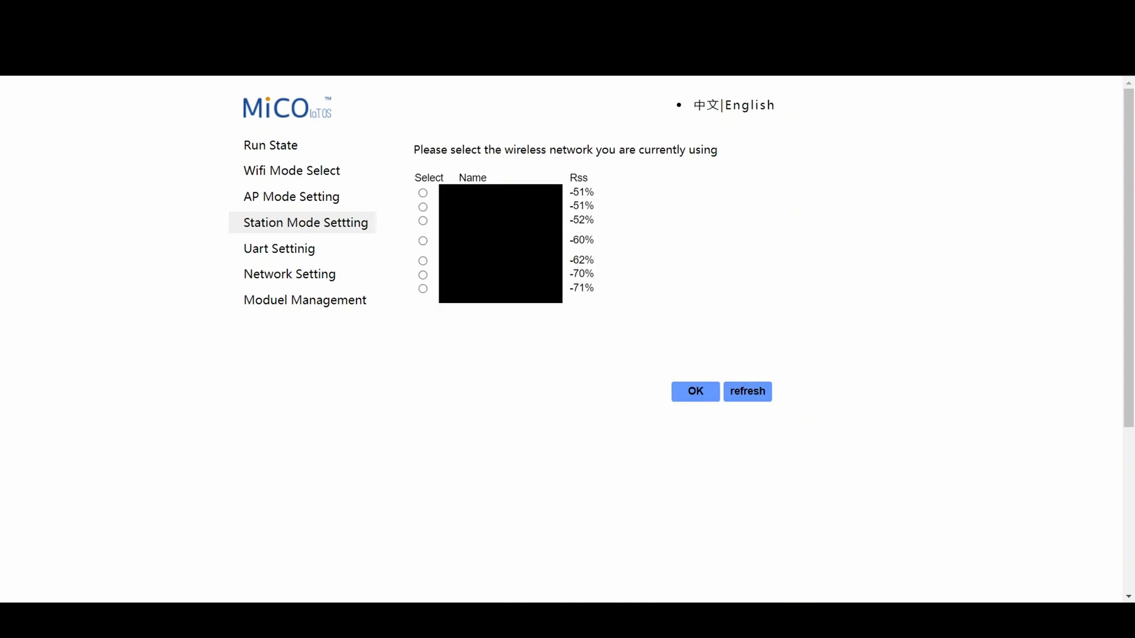
{"action": "left_click", "coordinate": [423, 193]}
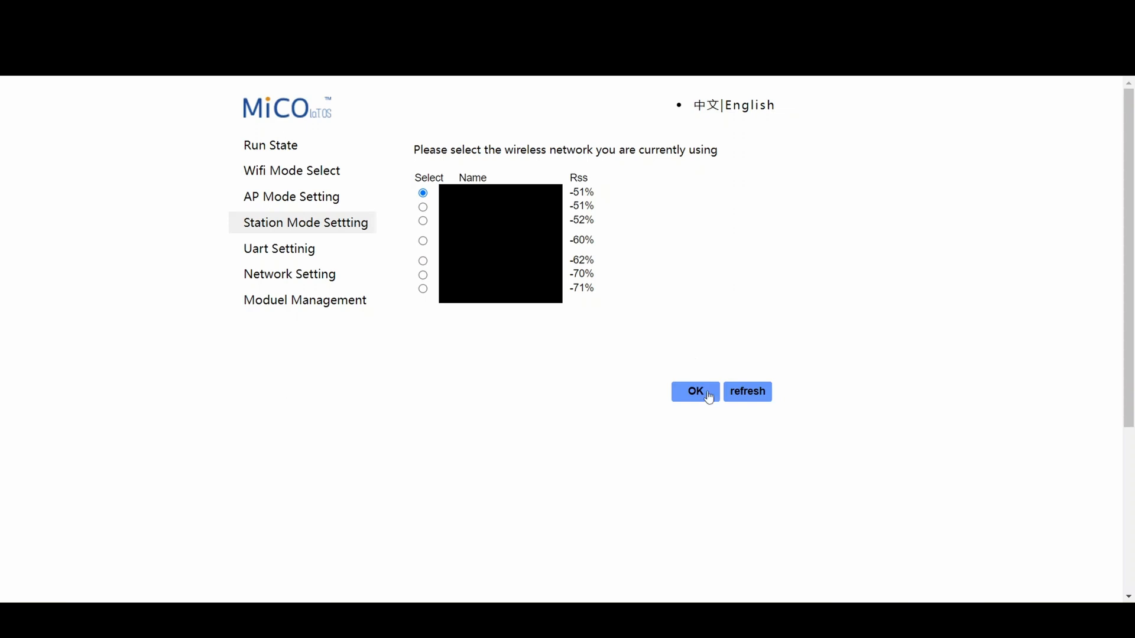
{"action": "left_click", "coordinate": [694, 391]}
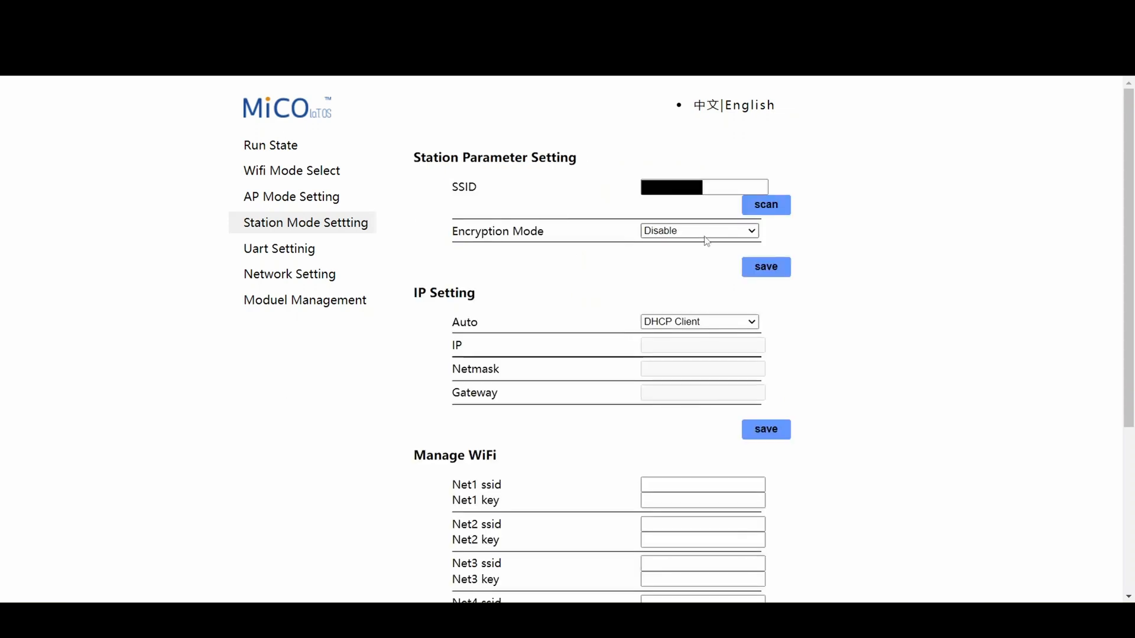
- Enable encryption with the network password and save the station settings
{"action": "left_click", "coordinate": [699, 230]}
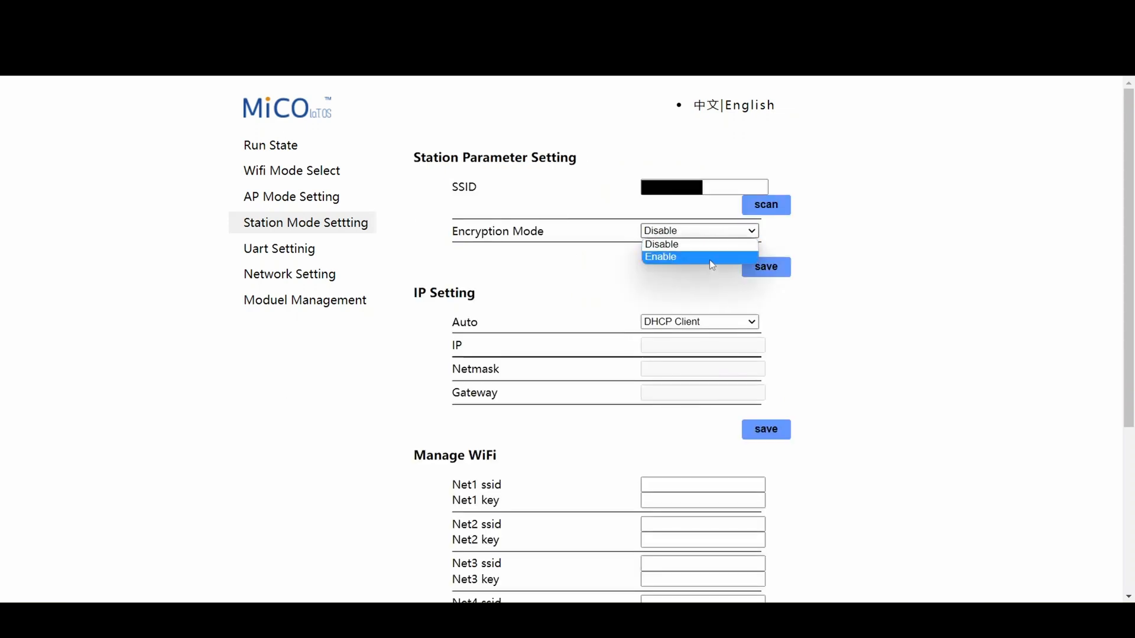
{"action": "left_click", "coordinate": [661, 257]}
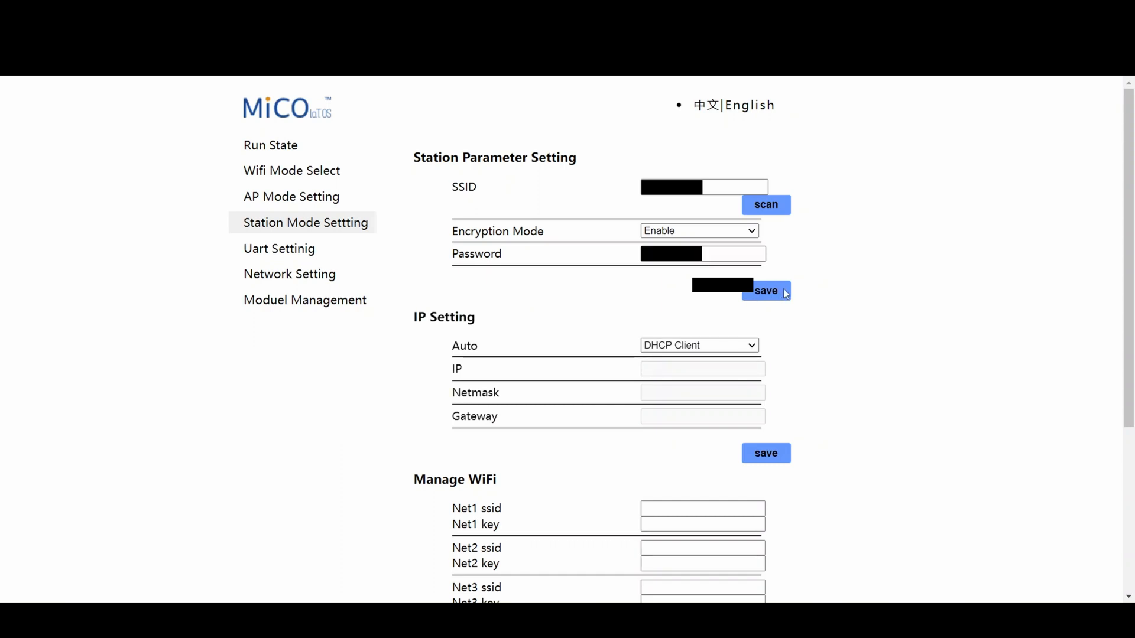
{"action": "left_click", "coordinate": [765, 291]}
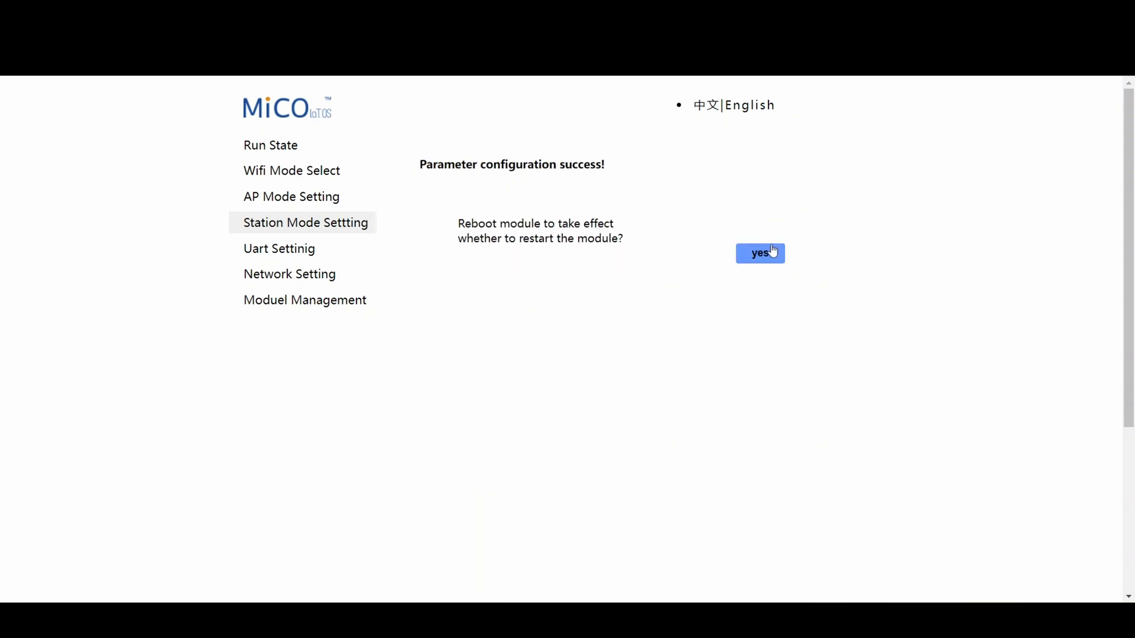
- Confirm the module reboot to apply the new station settings
{"action": "left_click", "coordinate": [760, 253]}
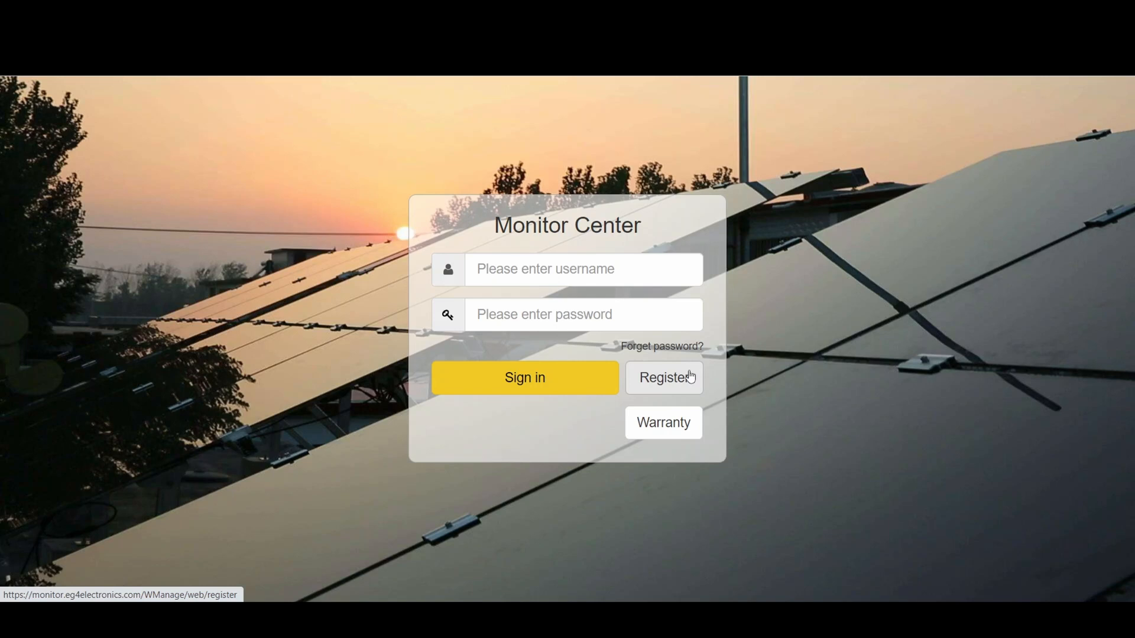
{"action": "left_click", "coordinate": [662, 378]}
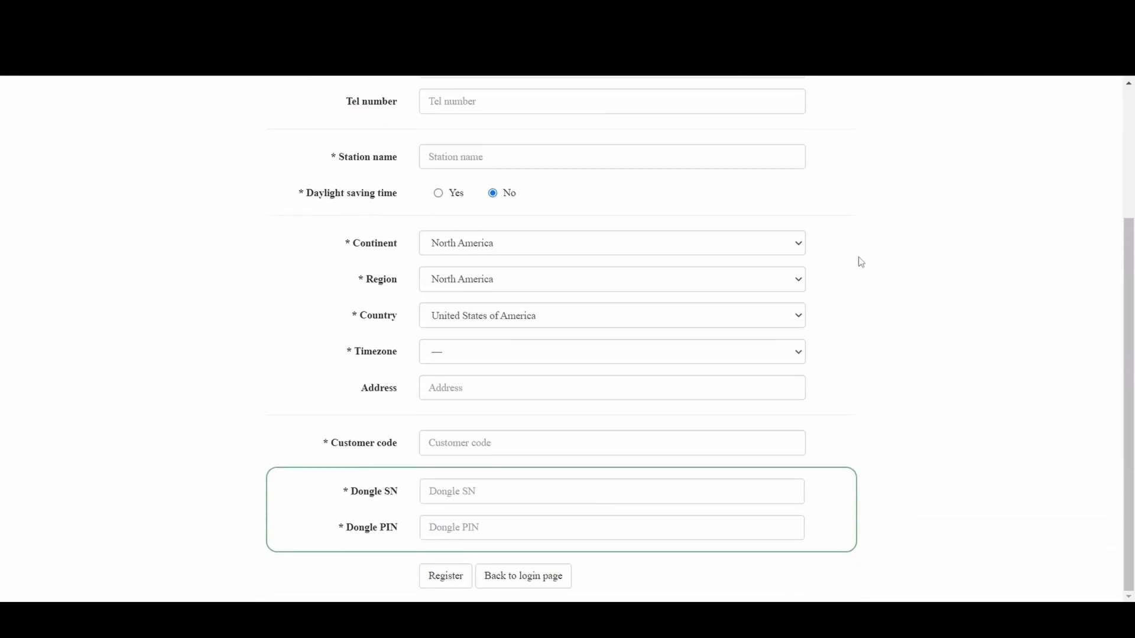
{"action": "scroll", "scroll_direction": "up", "scroll_amount": 3}
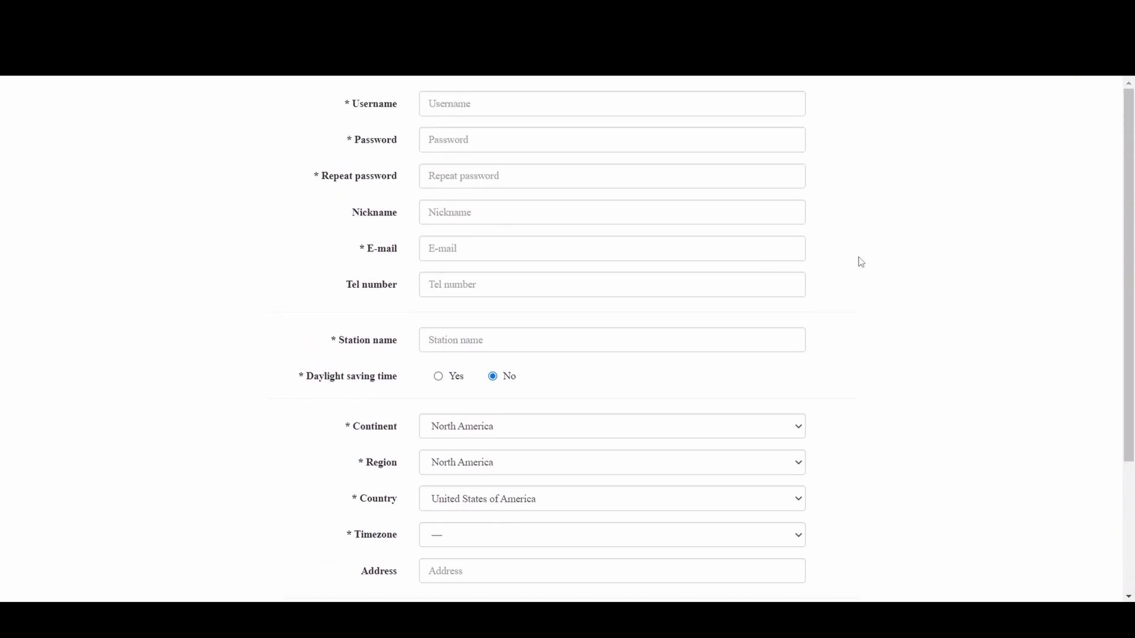
{"action": "scroll", "scroll_direction": "down", "scroll_amount": 3}
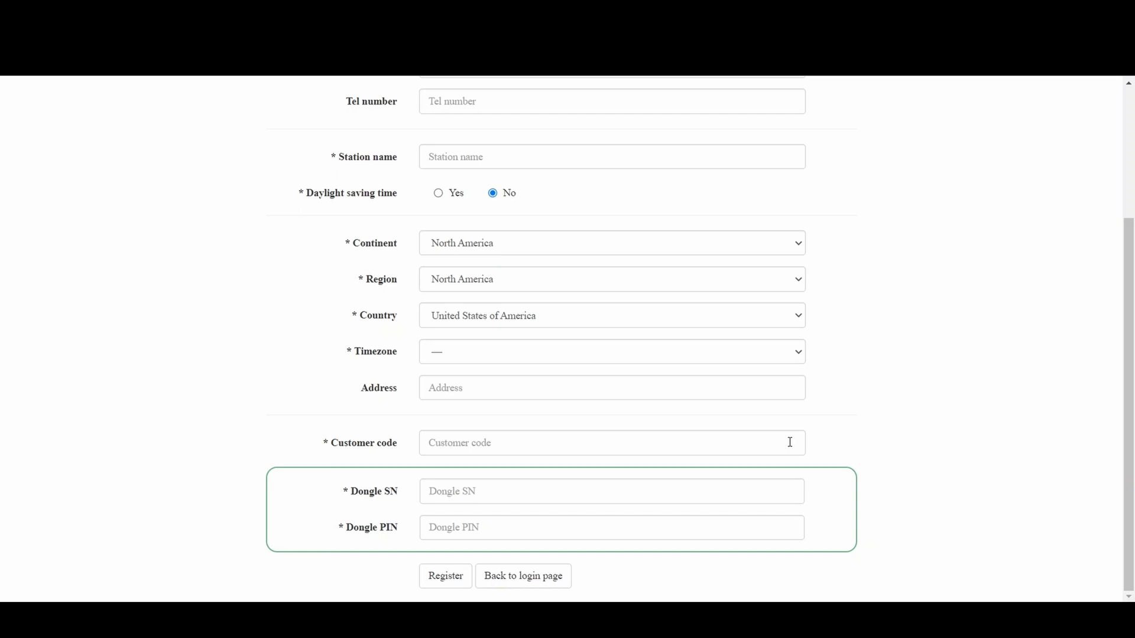
{"action": "scroll", "scroll_direction": "up", "scroll_amount": 3}
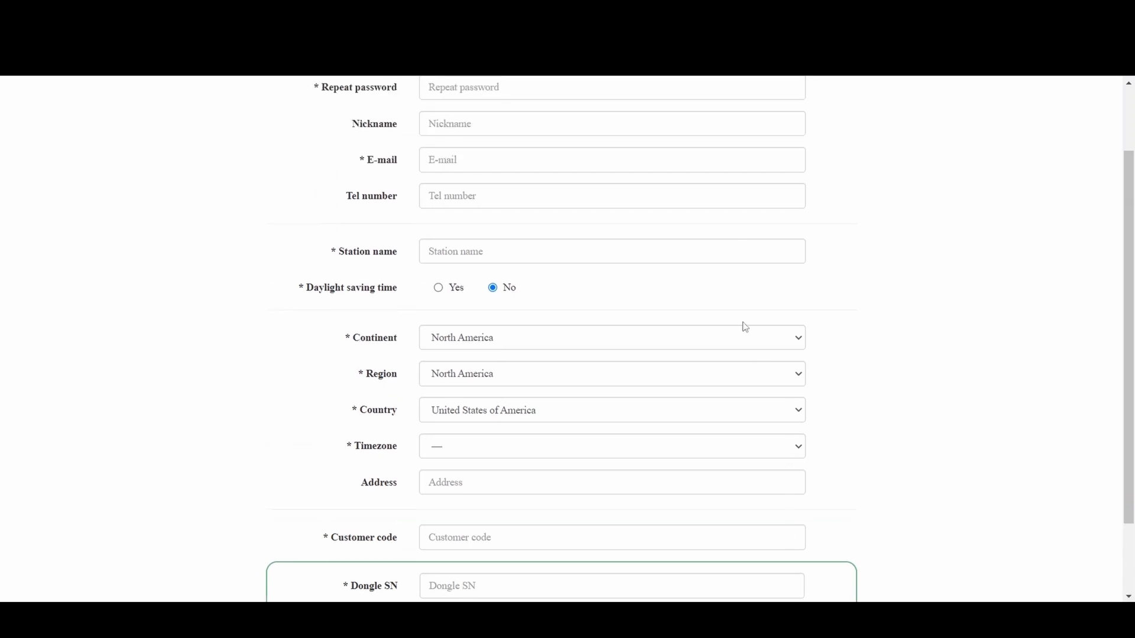
{"action": "left_click", "coordinate": [610, 251]}
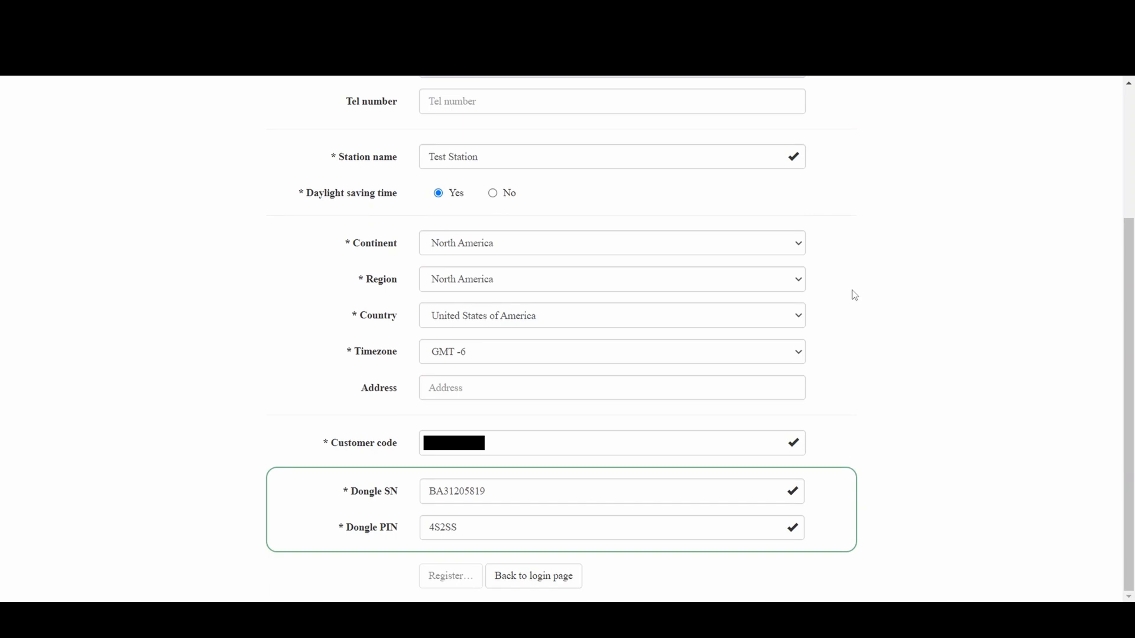
{"action": "mouse_move", "coordinate": [533, 575]}
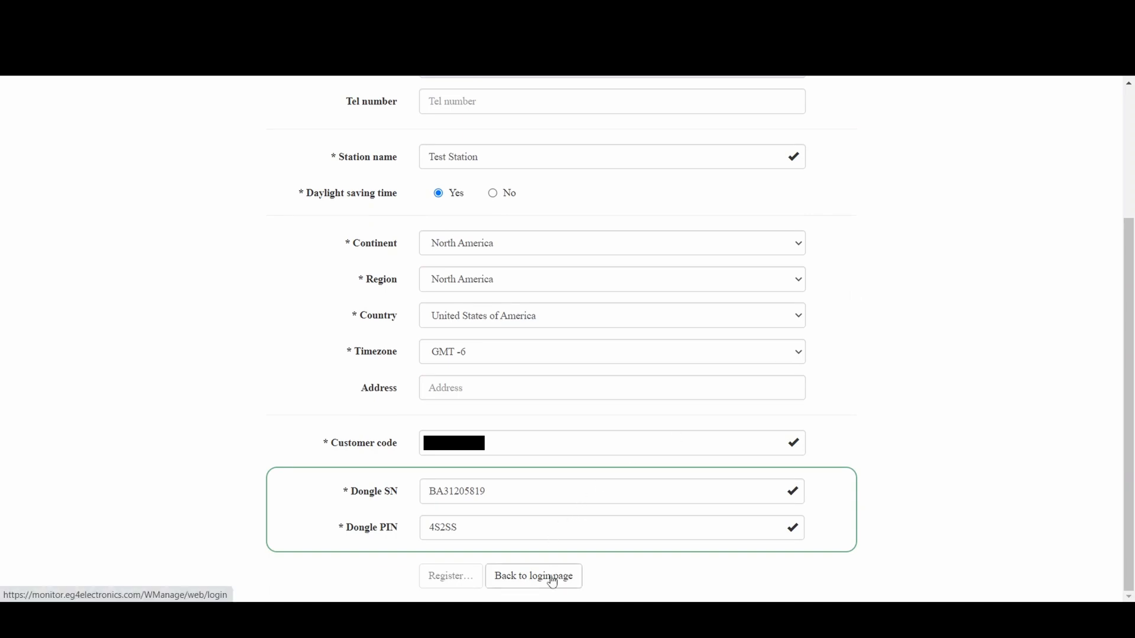
- Sign in as WifiTutorial2 and open the Test Station monitoring dashboard
{"action": "left_click", "coordinate": [533, 577]}
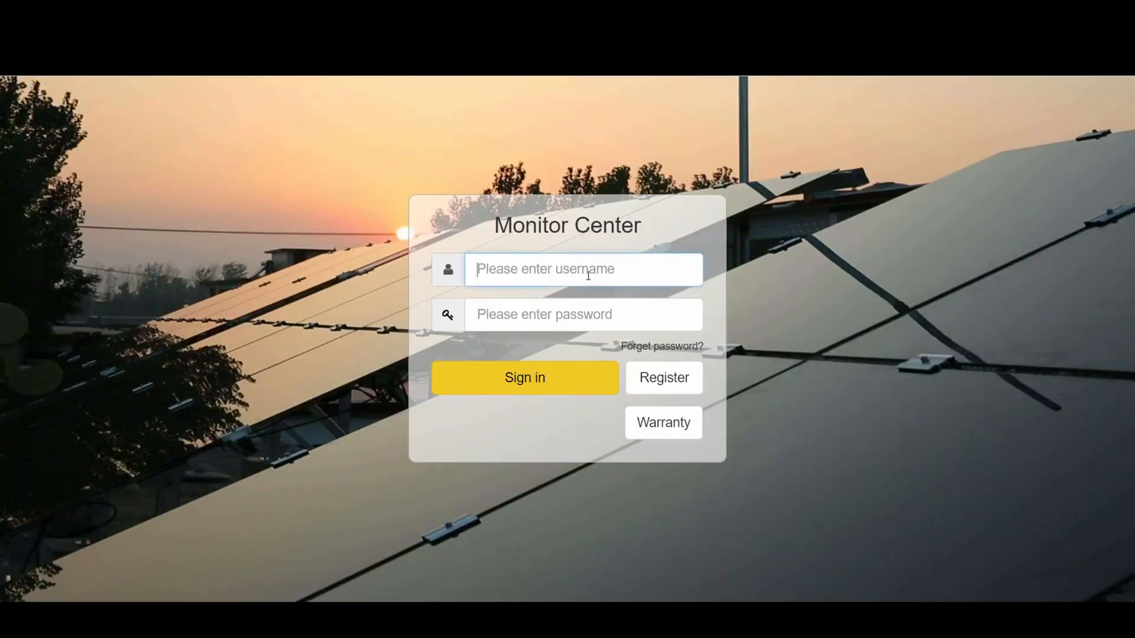
{"action": "type", "text": "Wifi"}
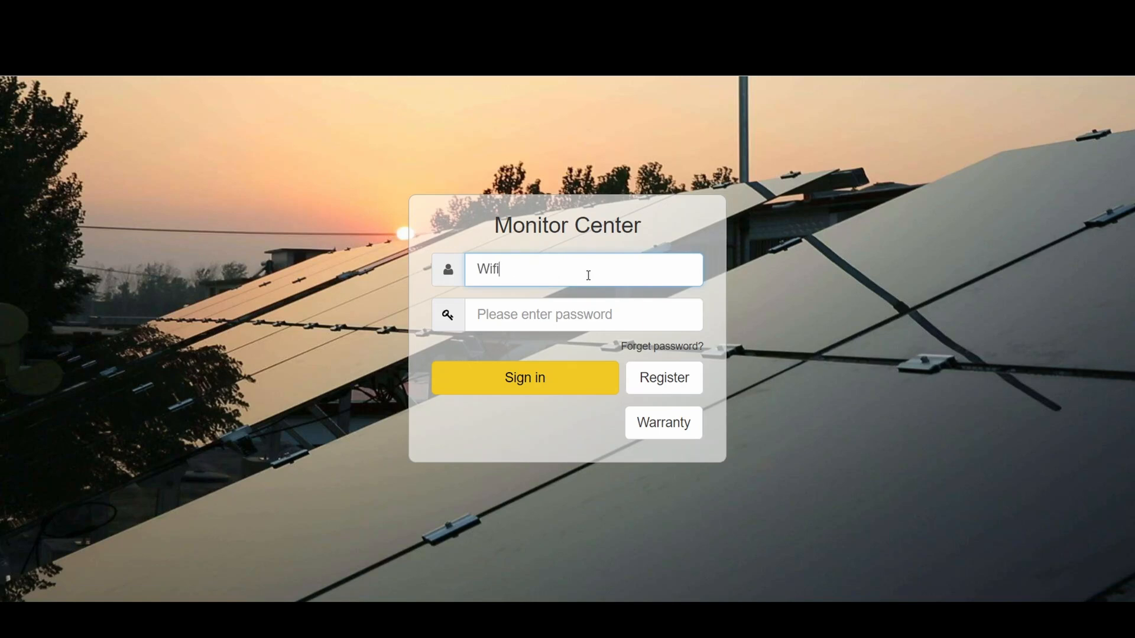
{"action": "type", "text": "Tutorialk"}
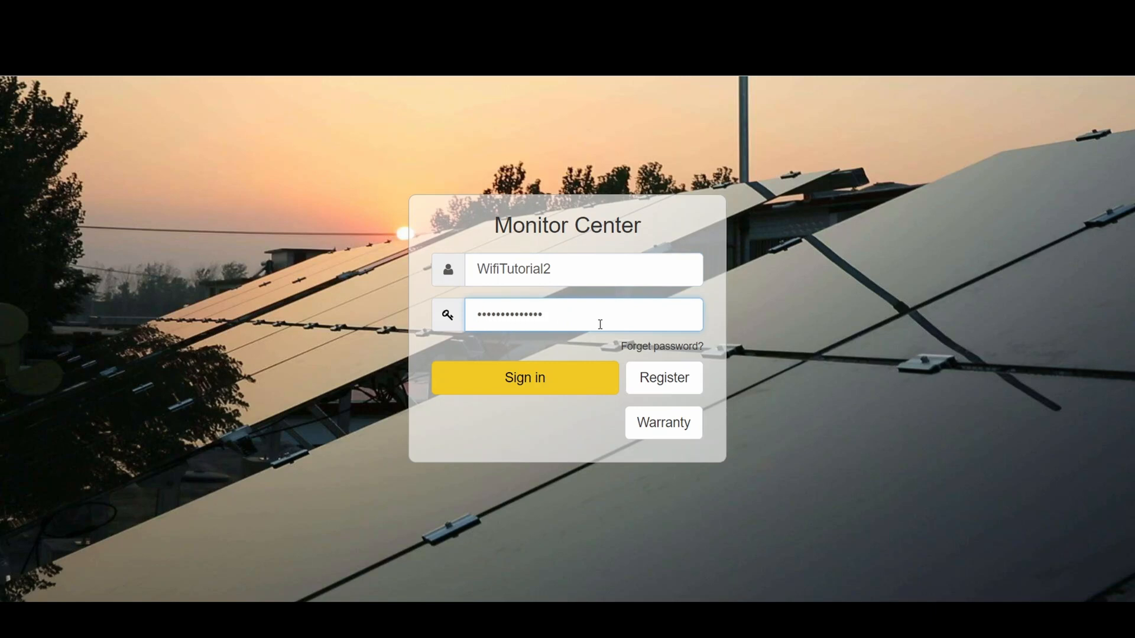
{"action": "left_click", "coordinate": [525, 377]}
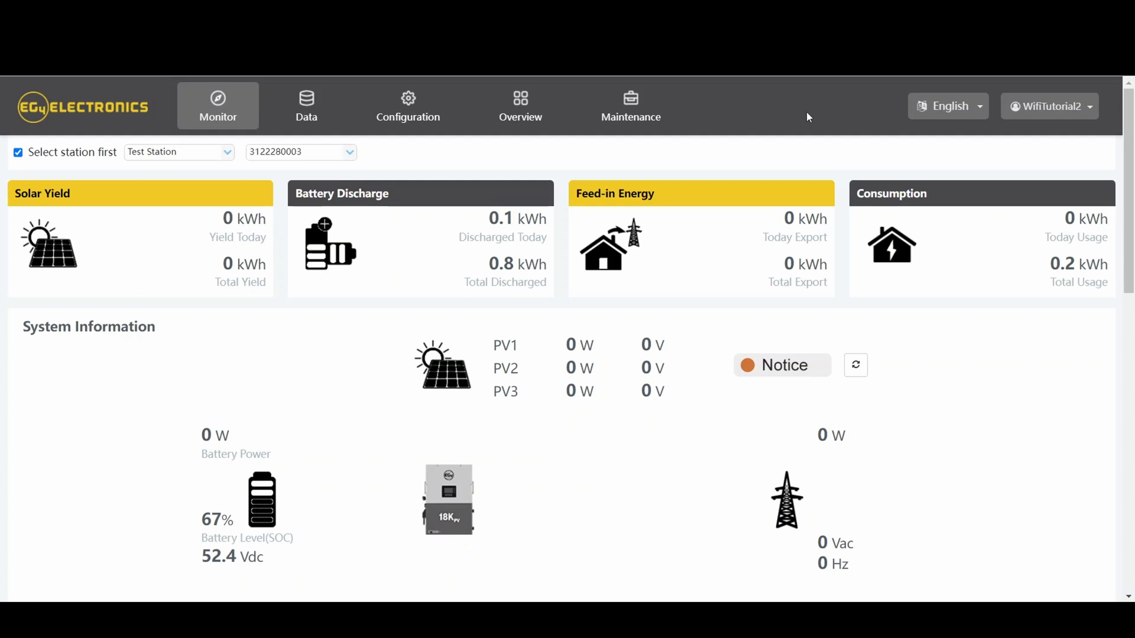
{"action": "scroll", "scroll_direction": "down", "scroll_amount": 3}
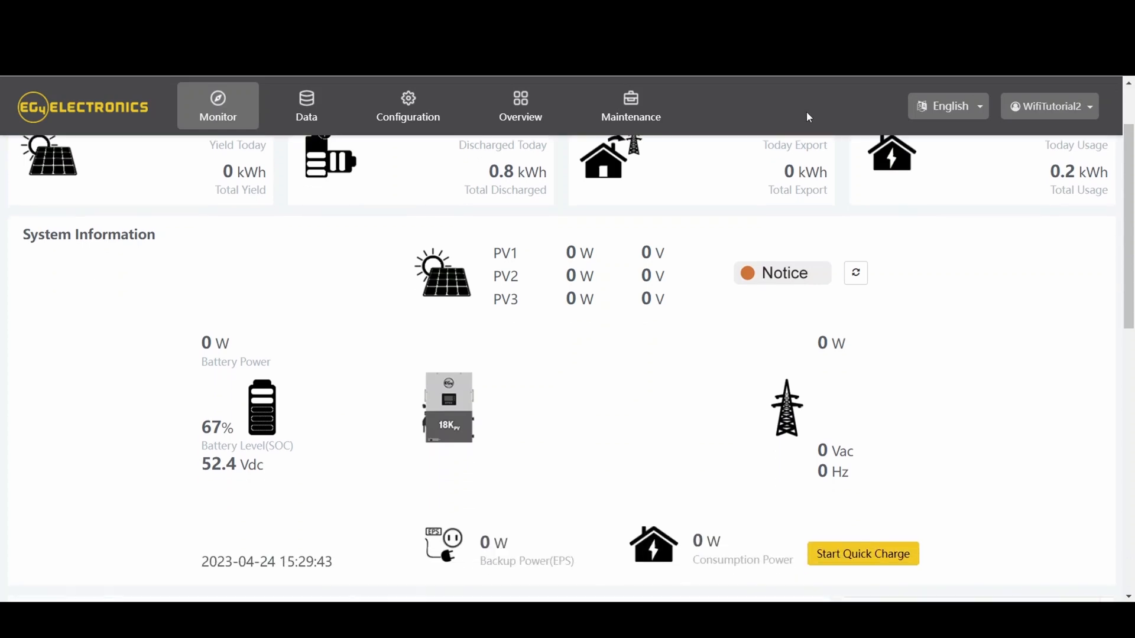
{"action": "scroll", "scroll_direction": "down", "scroll_amount": 3}
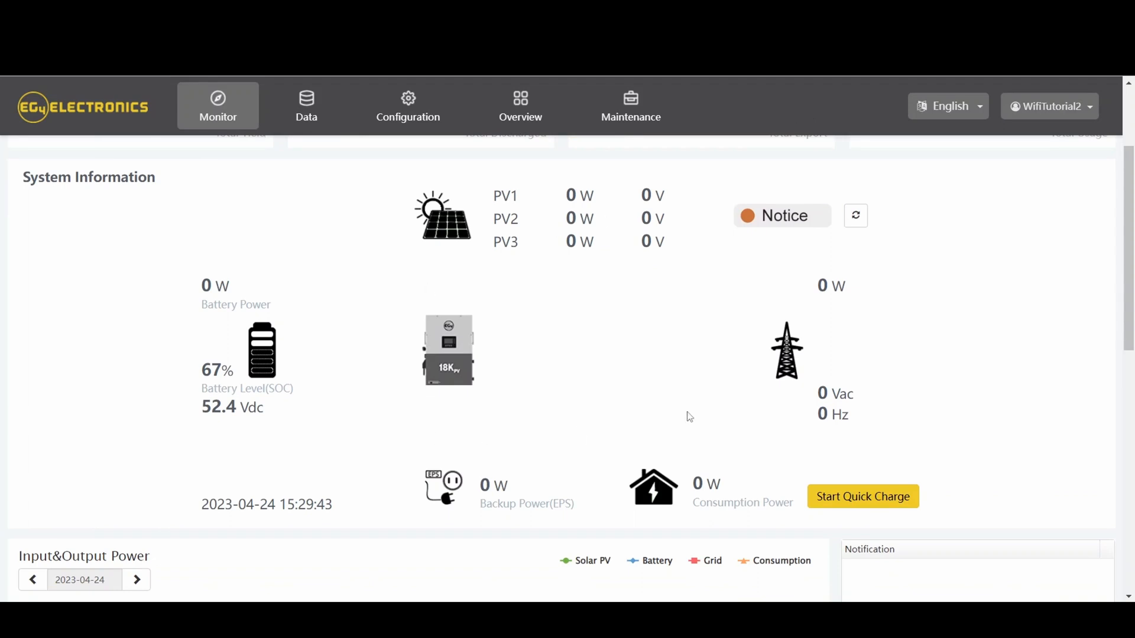
{"action": "mouse_move", "coordinate": [625, 440]}
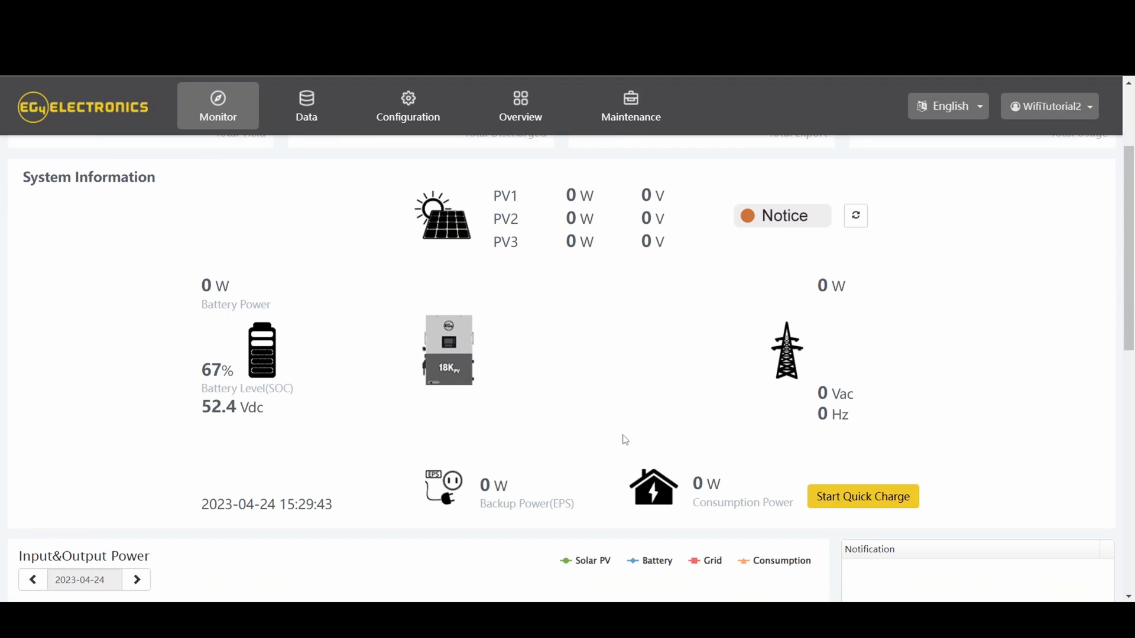
{"action": "mouse_move", "coordinate": [432, 302]}
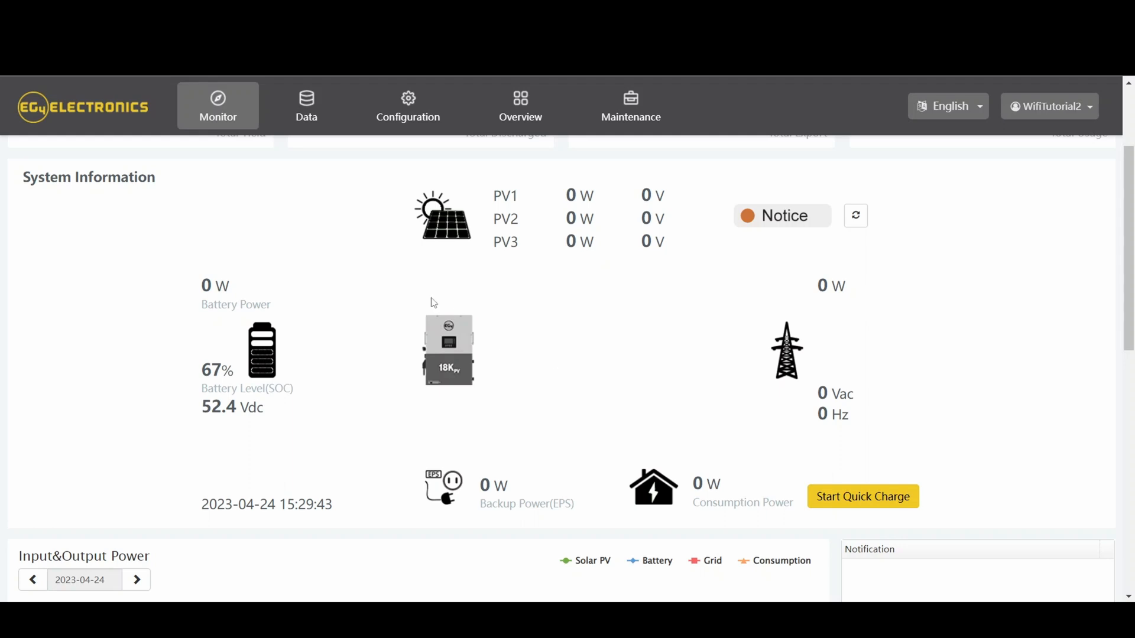
{"action": "mouse_move", "coordinate": [390, 425]}
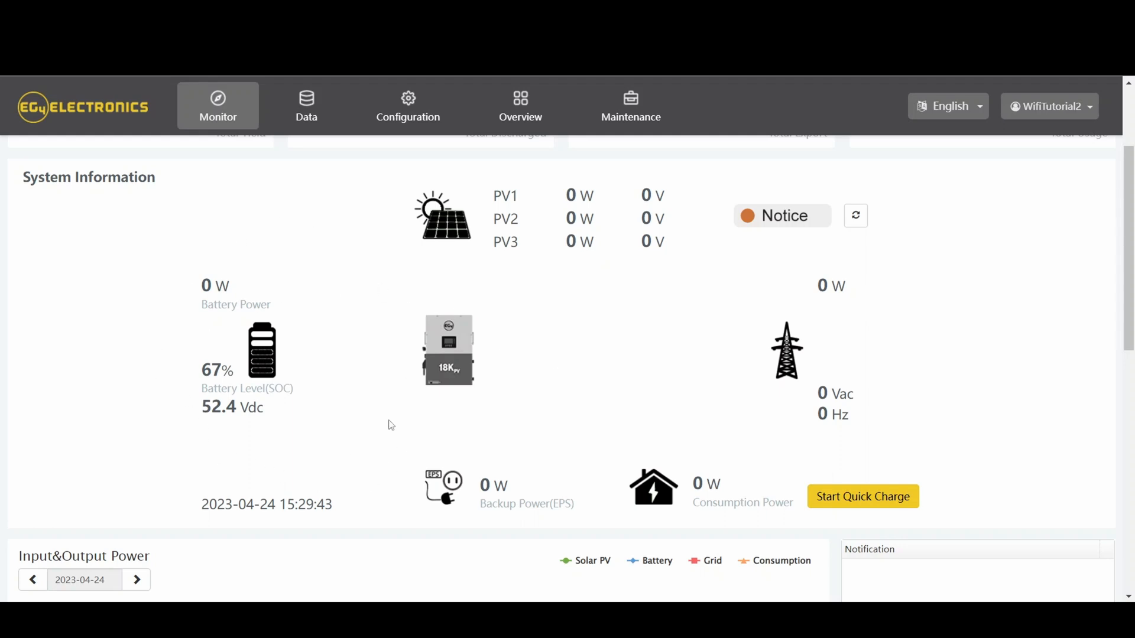
{"action": "mouse_move", "coordinate": [304, 248]}
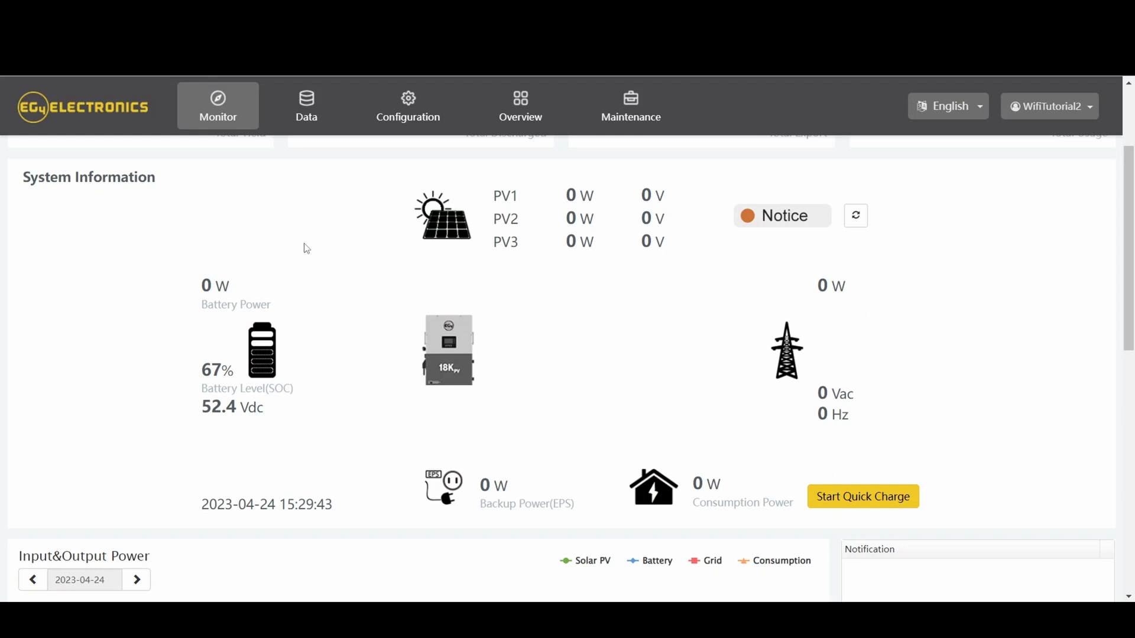
{"action": "scroll", "scroll_direction": "down", "scroll_amount": 3}
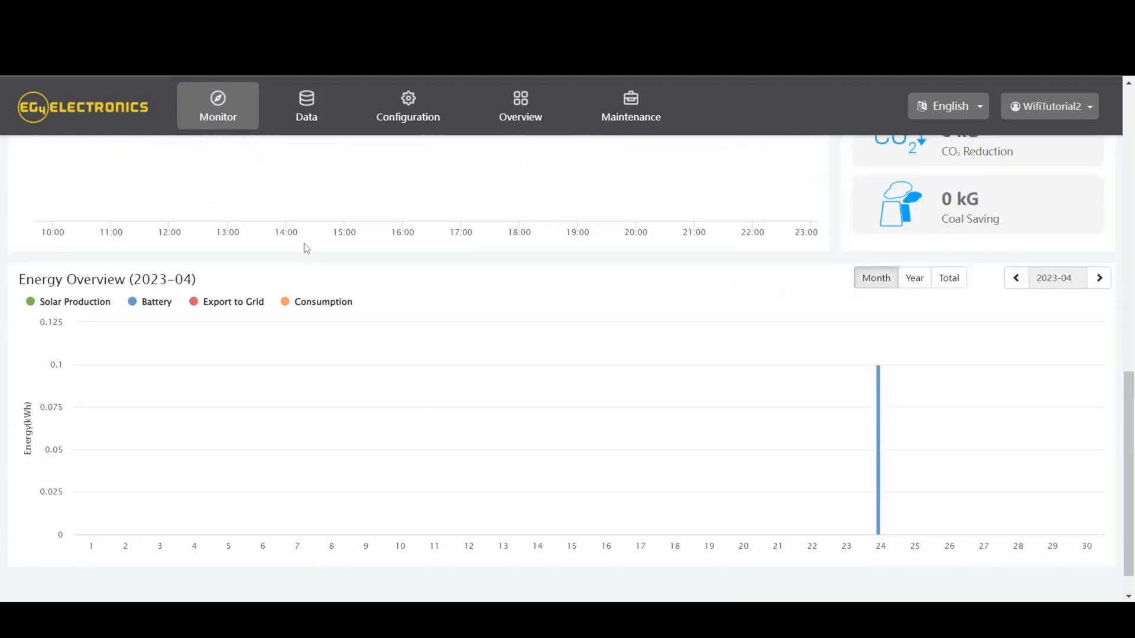
{"action": "scroll", "scroll_direction": "up", "scroll_amount": 3}
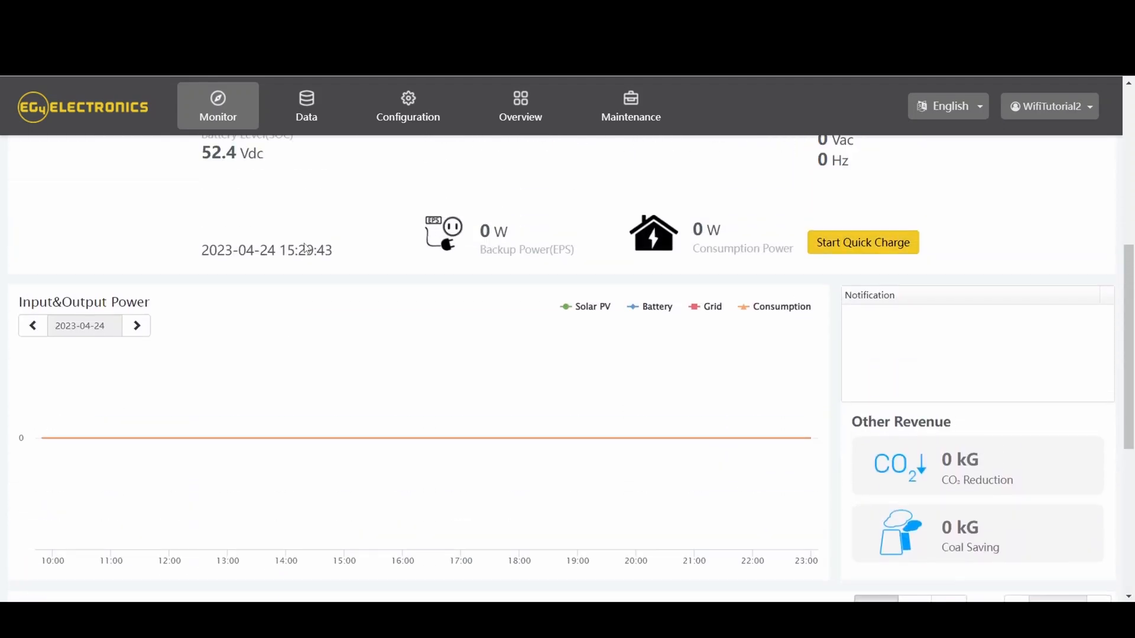
{"action": "left_click", "coordinate": [306, 105]}
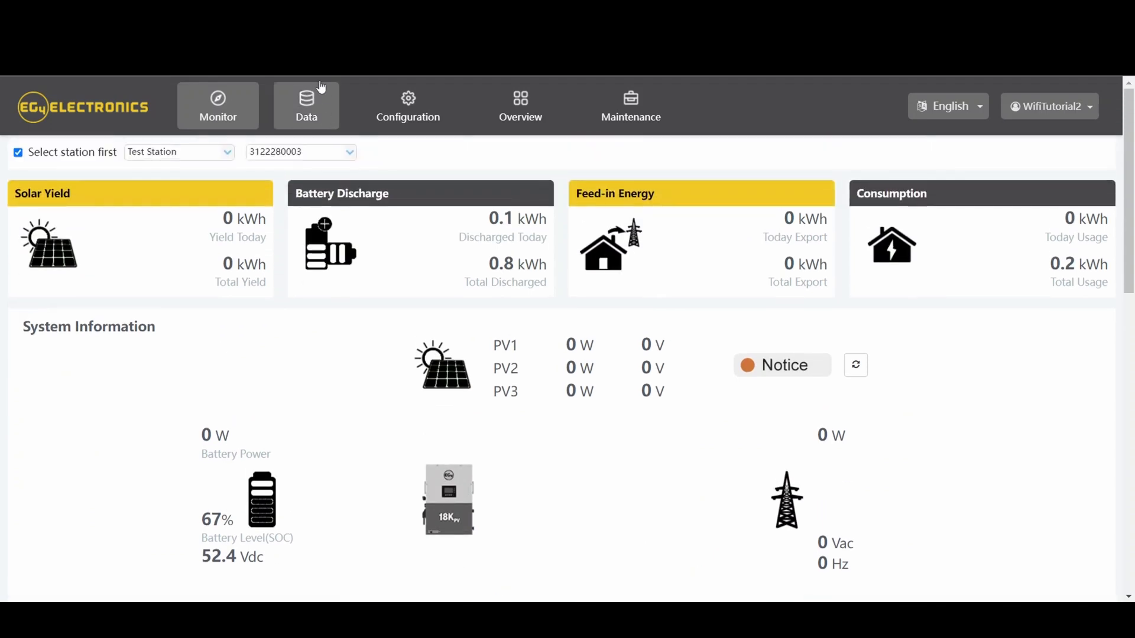
- View the Data charts with Vpv2(V) plotted, then the History data records table
{"action": "left_click", "coordinate": [307, 105]}
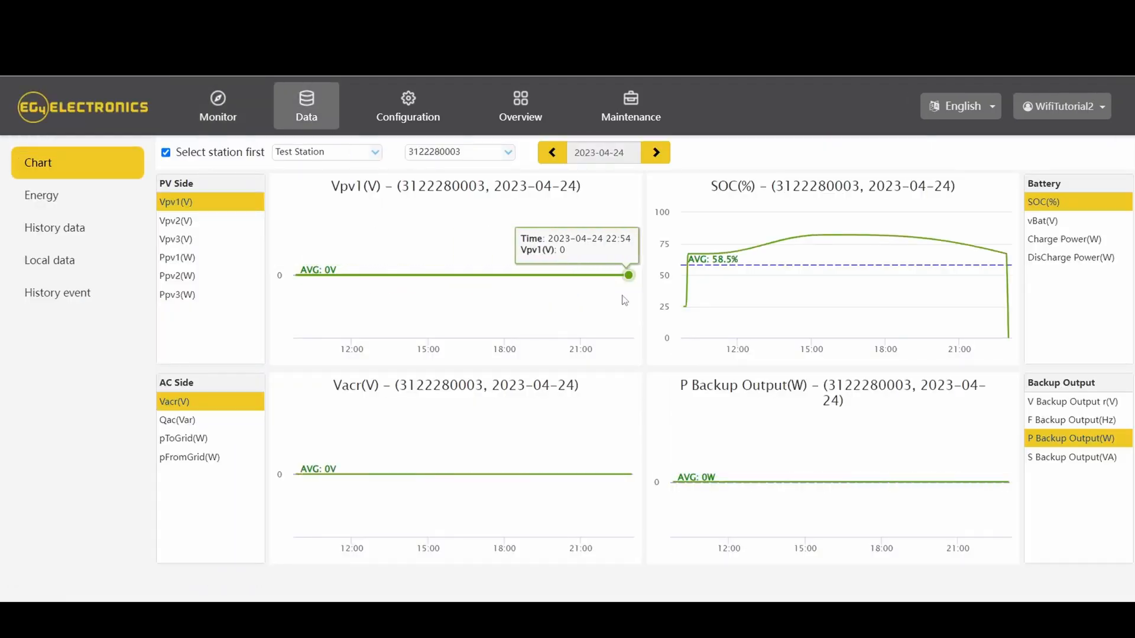
{"action": "left_click", "coordinate": [175, 221]}
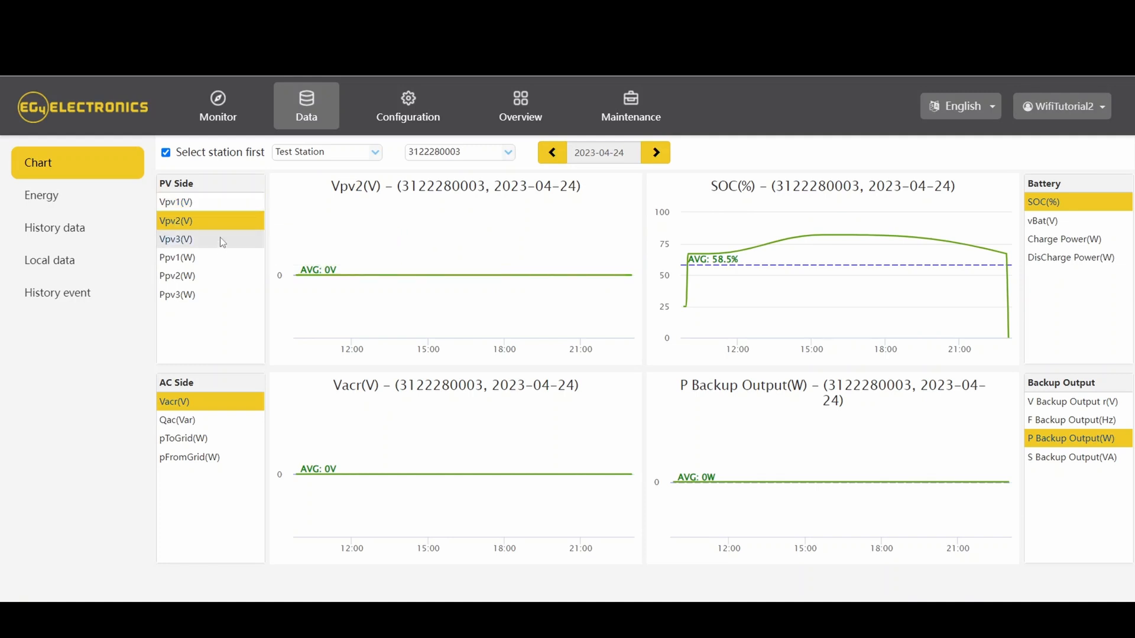
{"action": "mouse_move", "coordinate": [640, 284]}
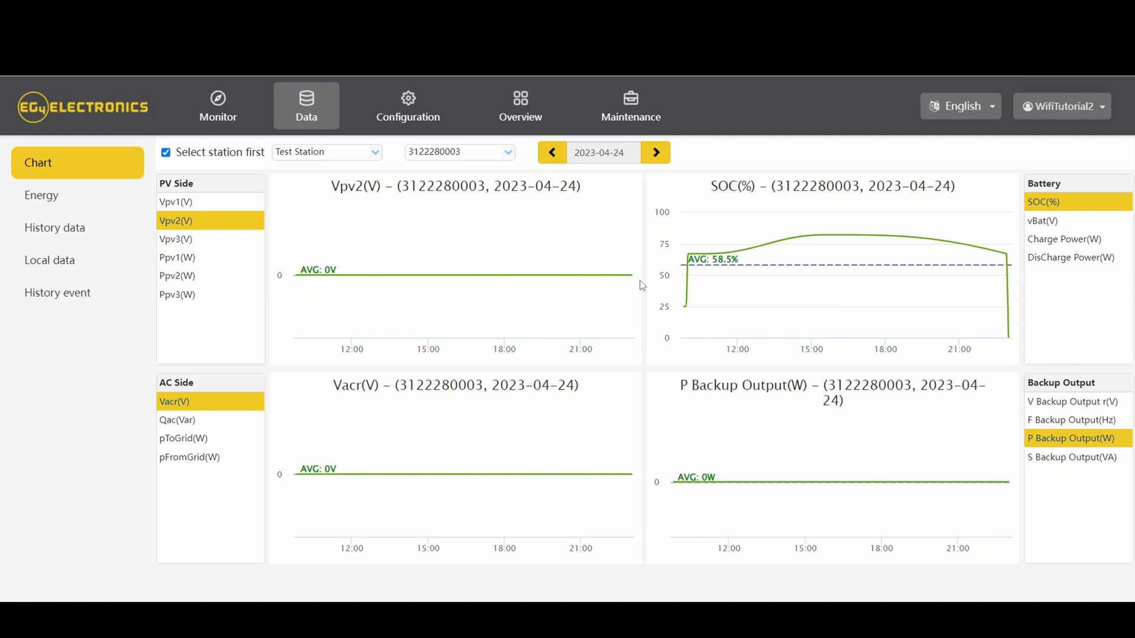
{"action": "mouse_move", "coordinate": [439, 274]}
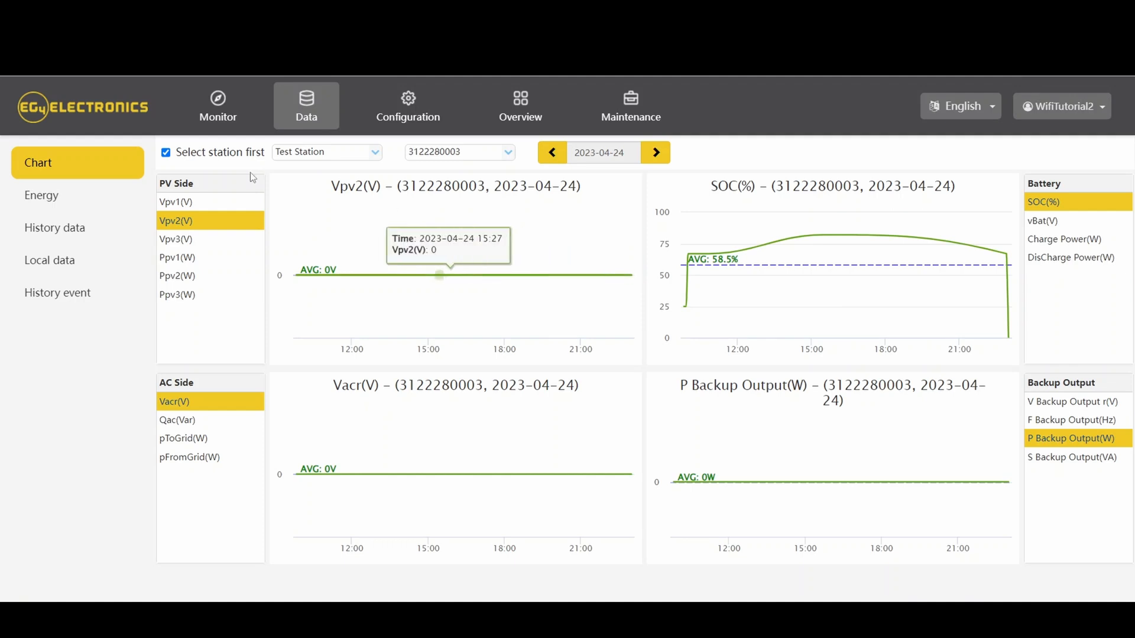
{"action": "left_click", "coordinate": [54, 227]}
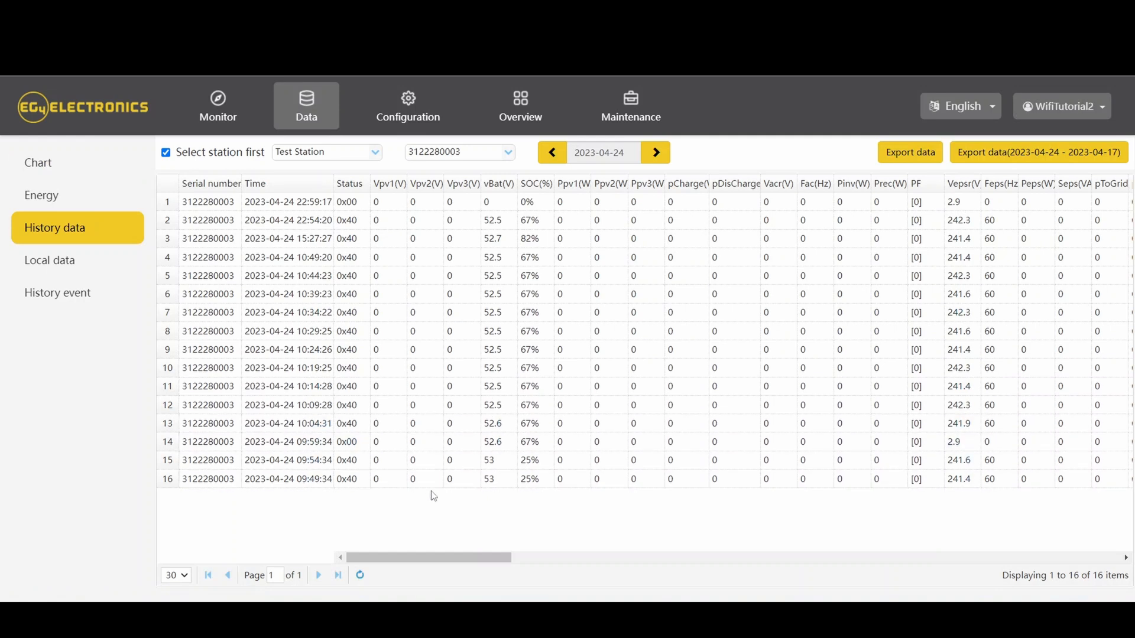
{"action": "mouse_move", "coordinate": [583, 486]}
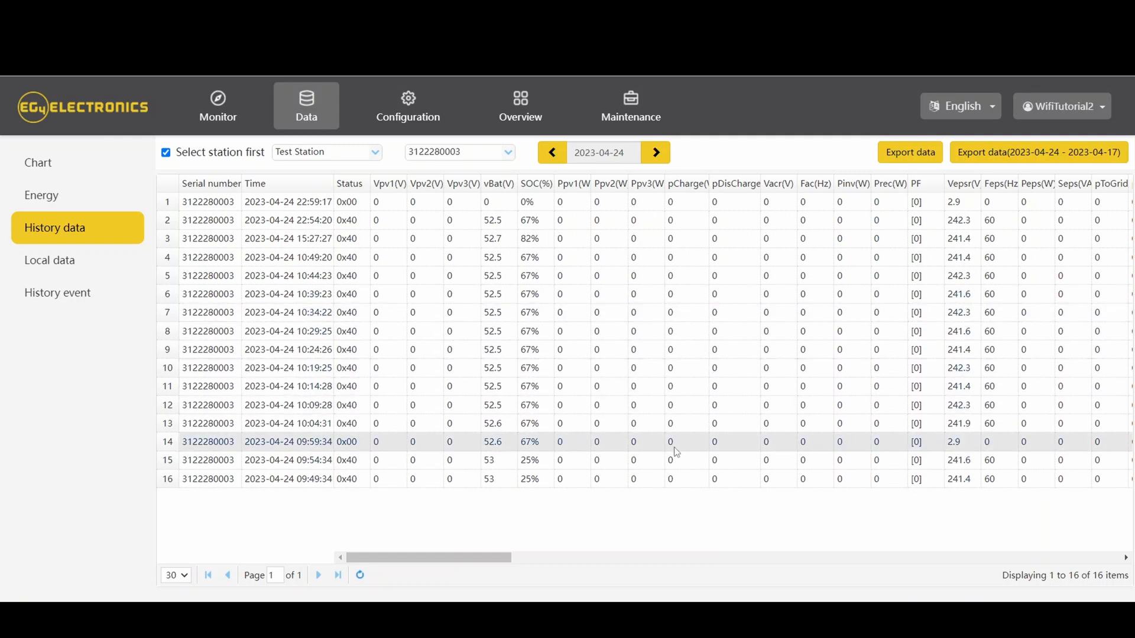
{"action": "scroll", "scroll_direction": "right", "scroll_amount": 3}
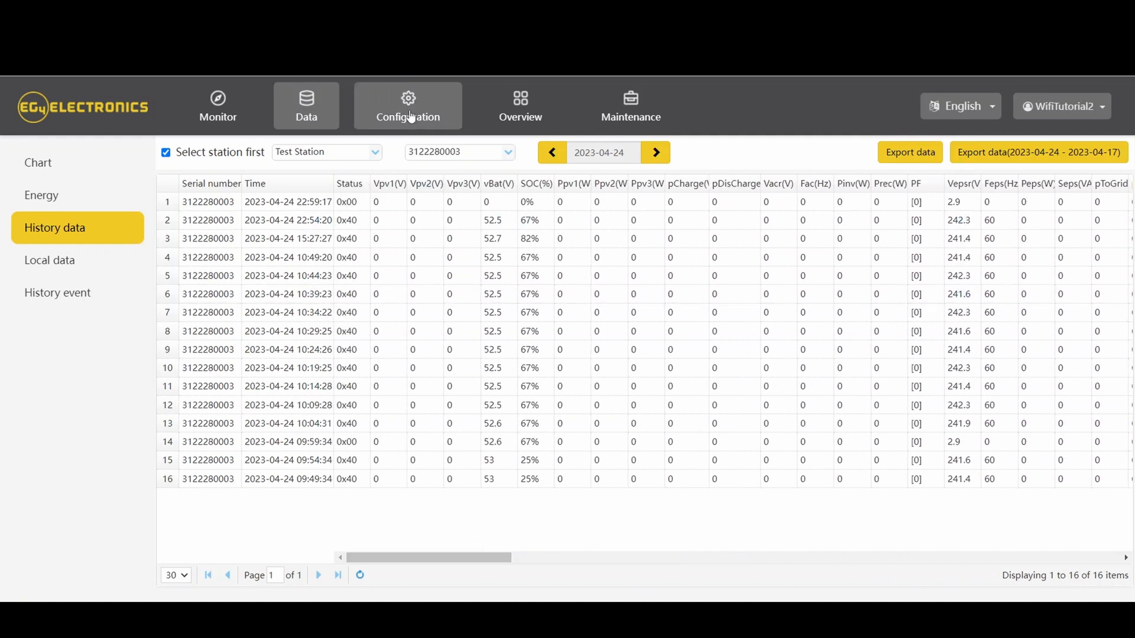
{"action": "left_click", "coordinate": [407, 105]}
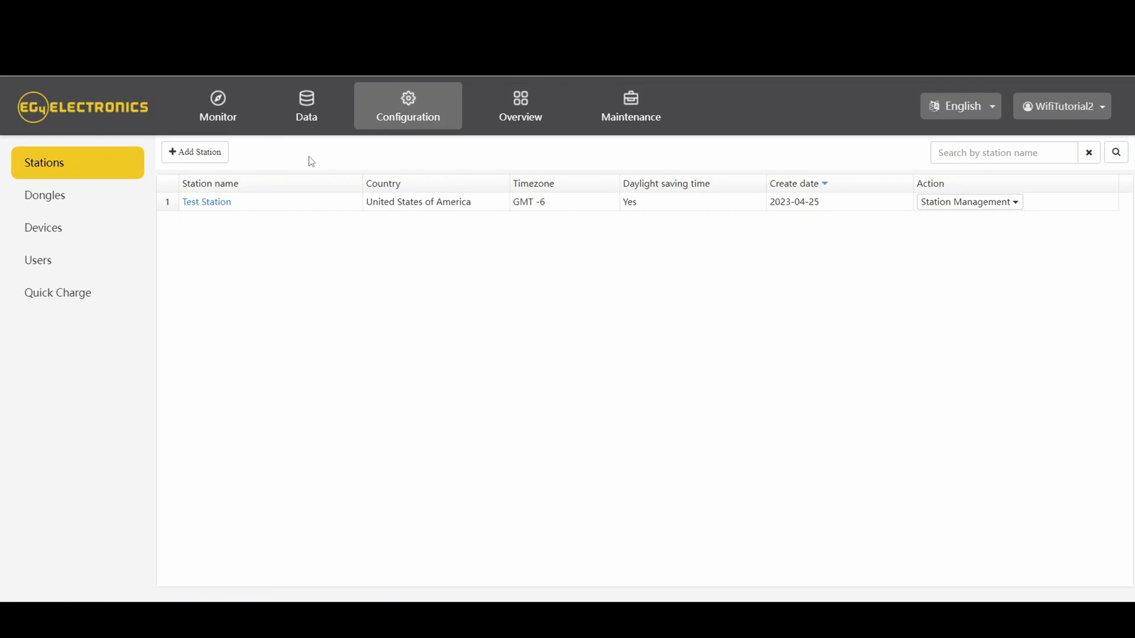
{"action": "mouse_move", "coordinate": [376, 244]}
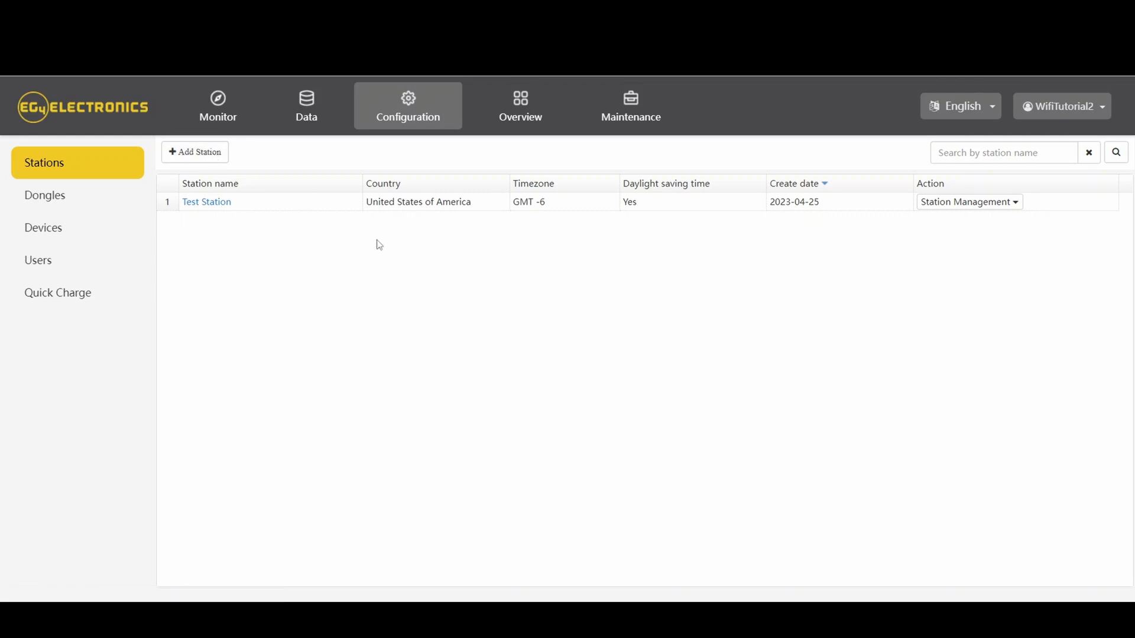
{"action": "mouse_move", "coordinate": [246, 162]}
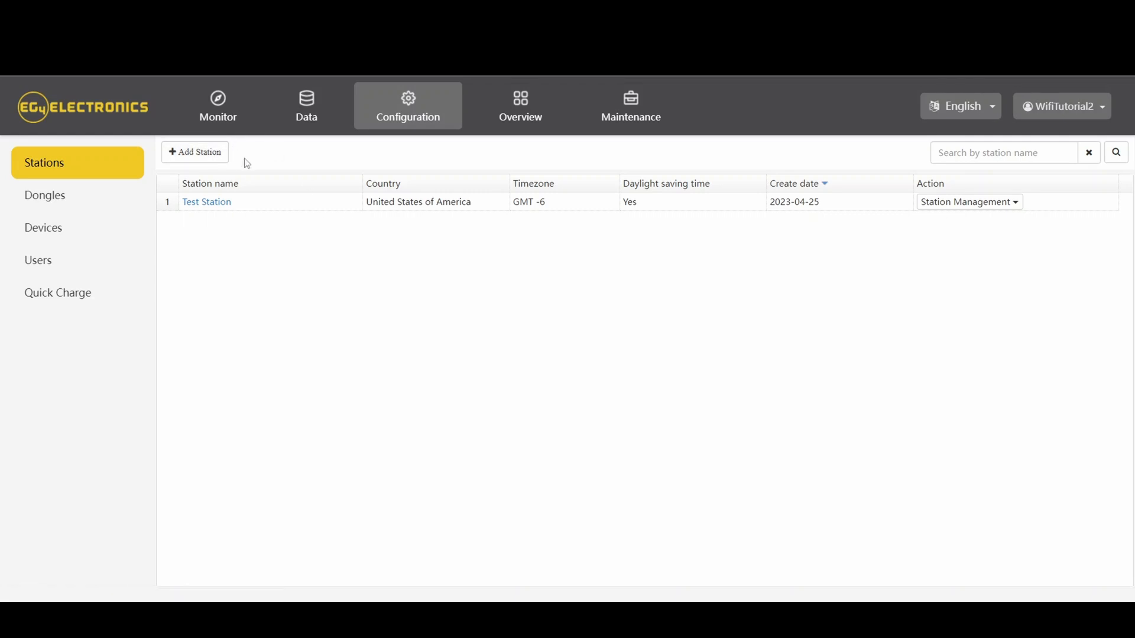
- Add 'Additional Station' with daylight saving time set to Yes
{"action": "left_click", "coordinate": [194, 152]}
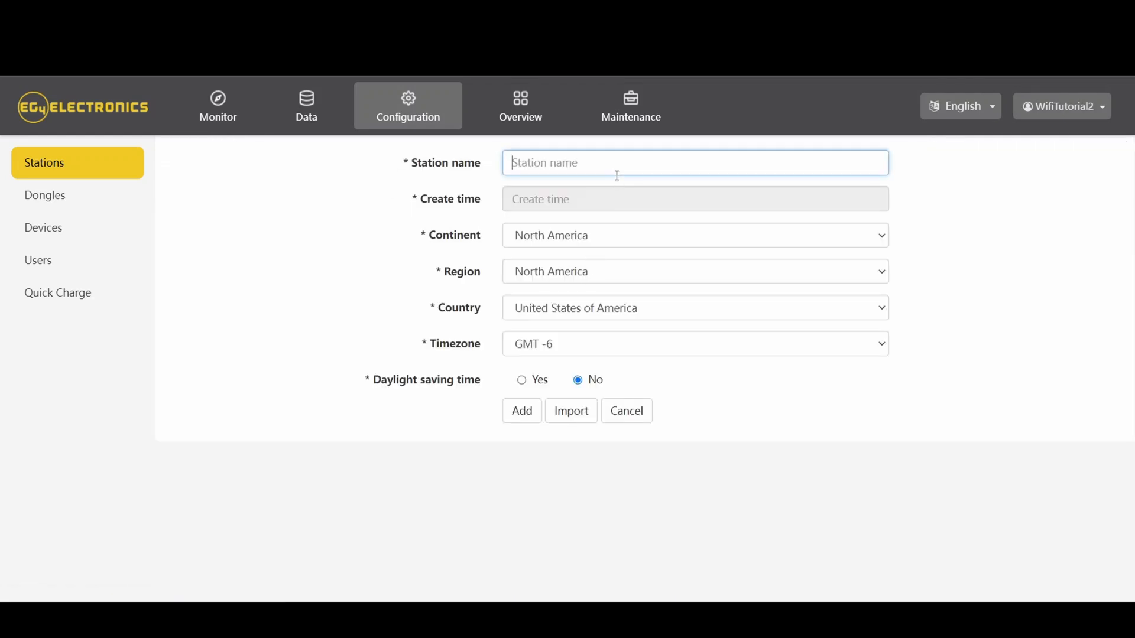
{"action": "type", "text": "Additional"}
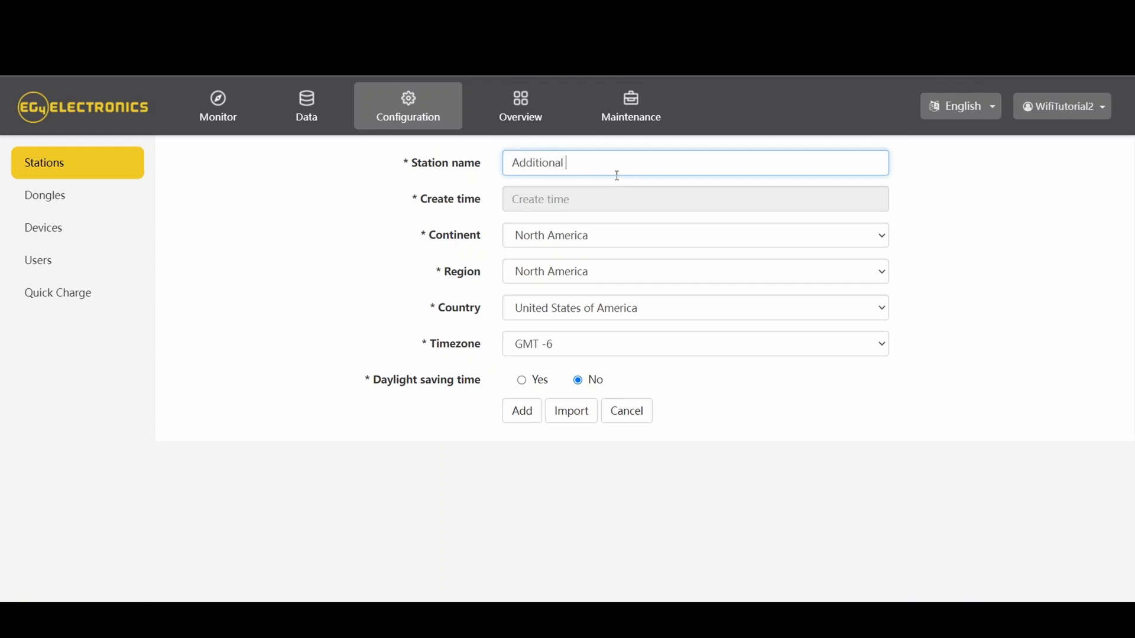
{"action": "type", "text": "Station"}
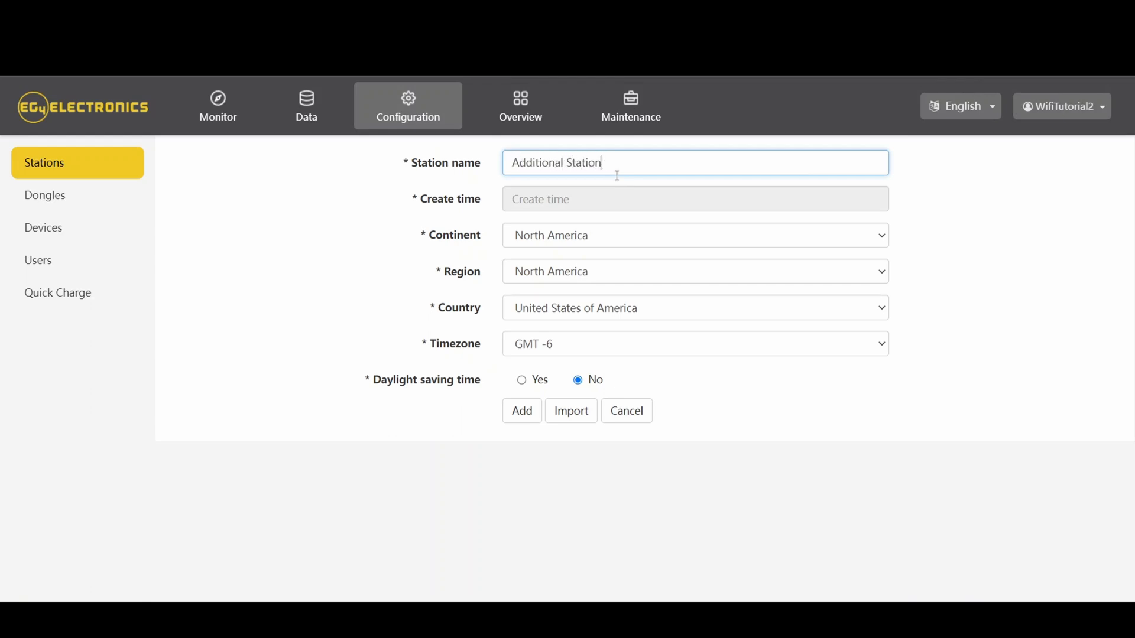
{"action": "mouse_move", "coordinate": [543, 346]}
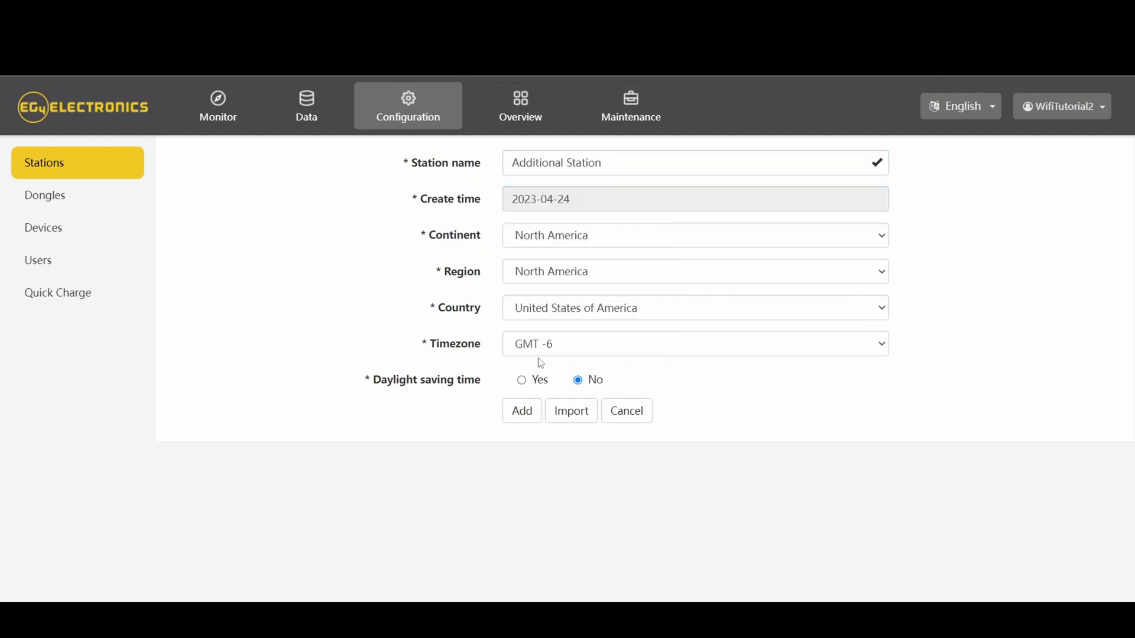
{"action": "left_click", "coordinate": [522, 380]}
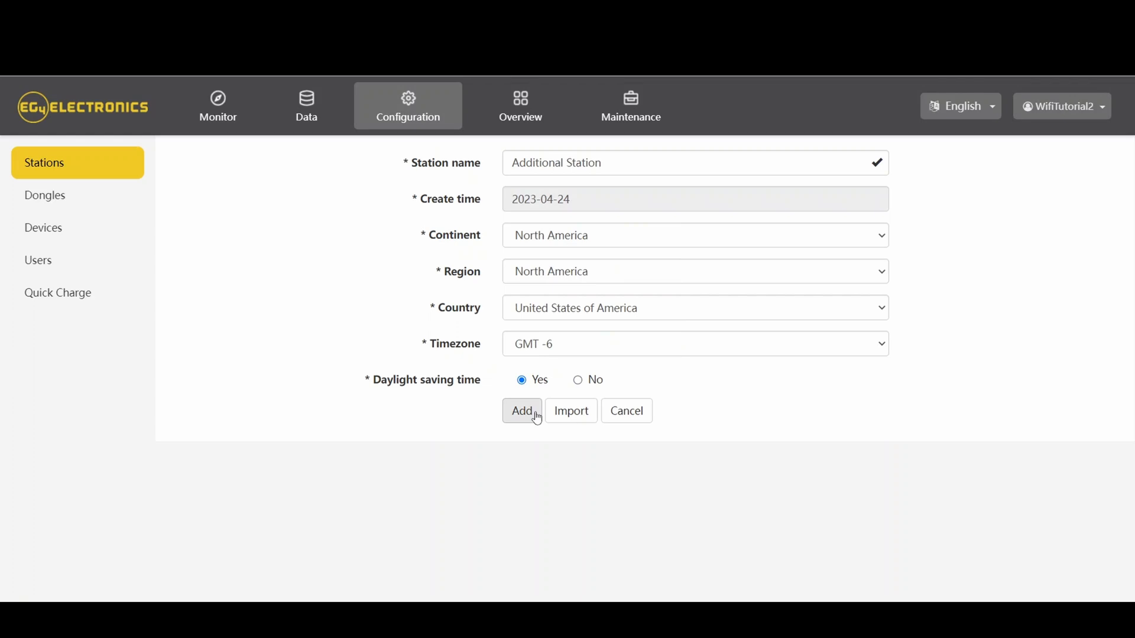
{"action": "left_click", "coordinate": [521, 410]}
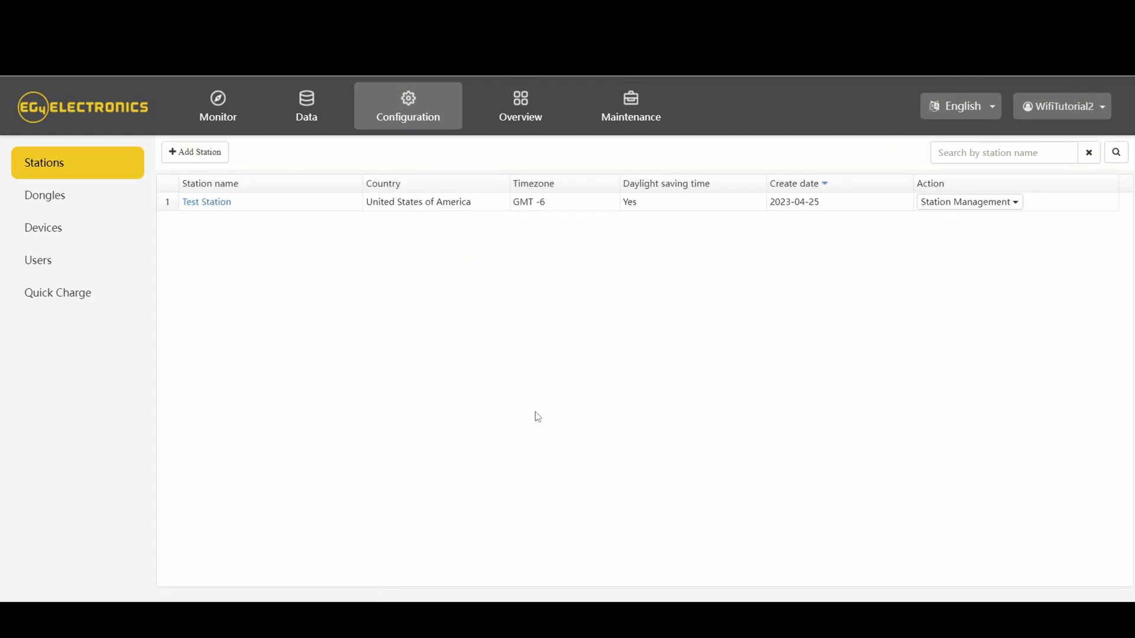
{"action": "left_click", "coordinate": [45, 195]}
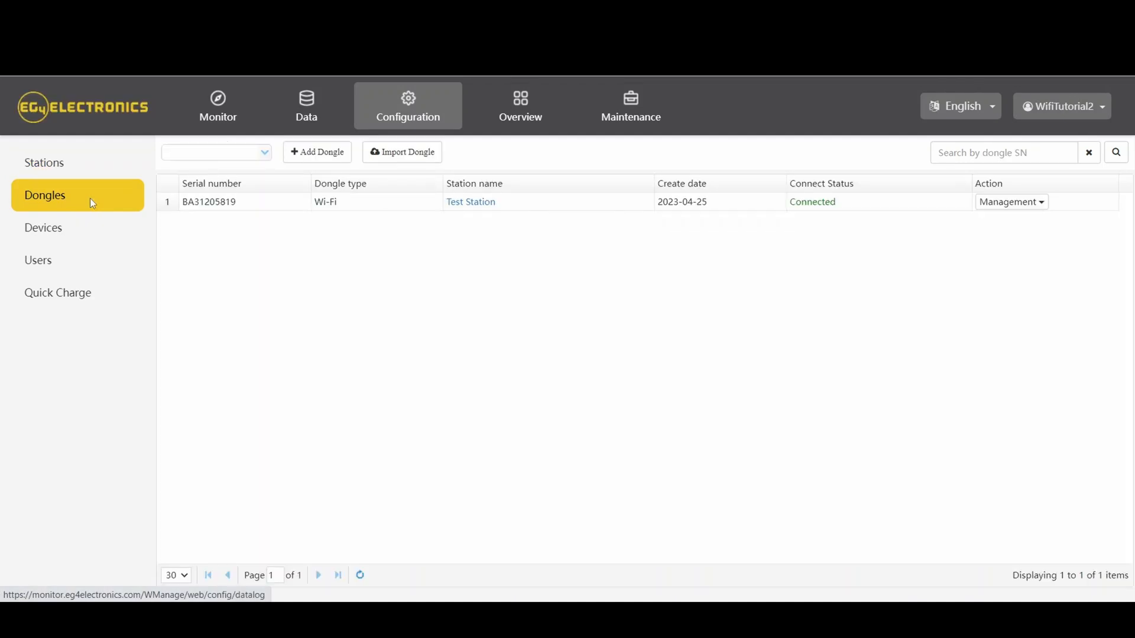
{"action": "mouse_move", "coordinate": [193, 142]}
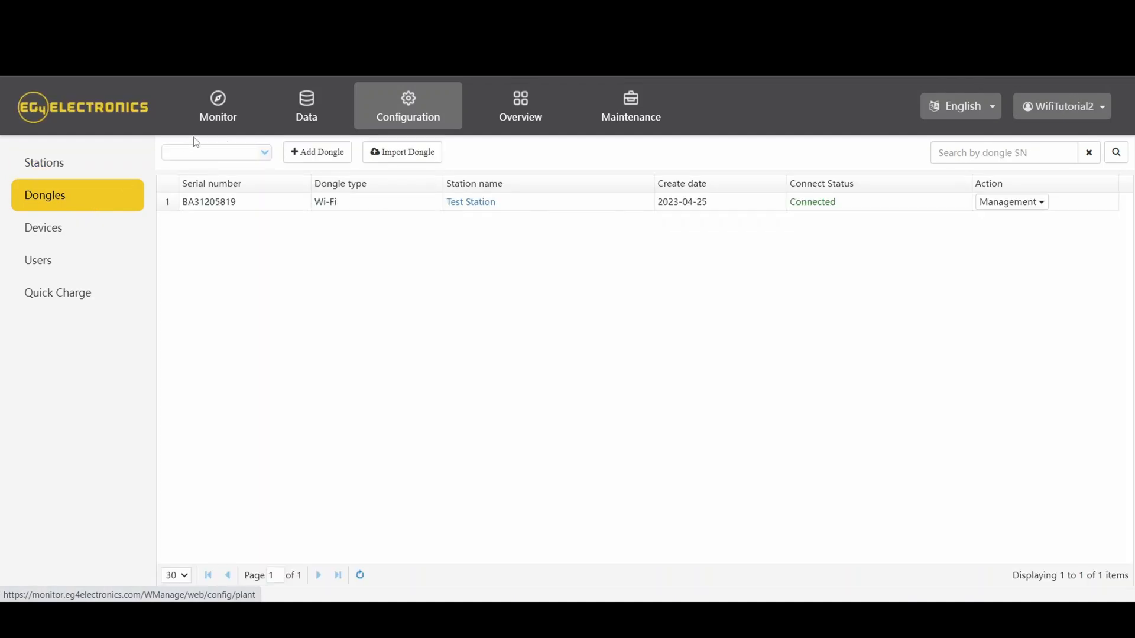
{"action": "left_click", "coordinate": [316, 152]}
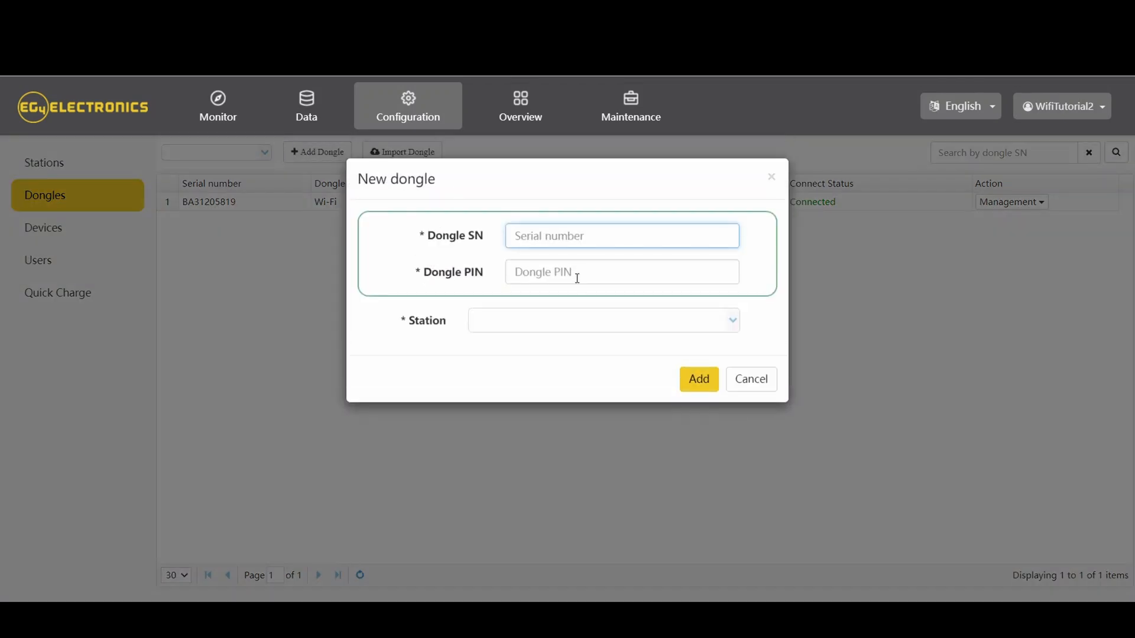
{"action": "mouse_move", "coordinate": [721, 321]}
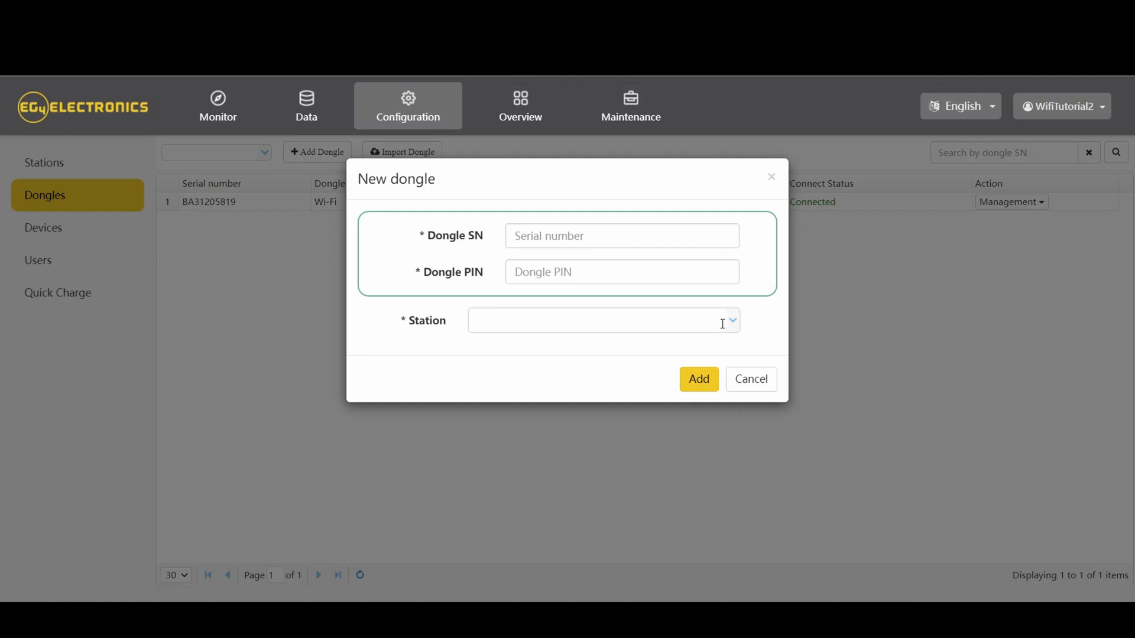
{"action": "left_click", "coordinate": [731, 320]}
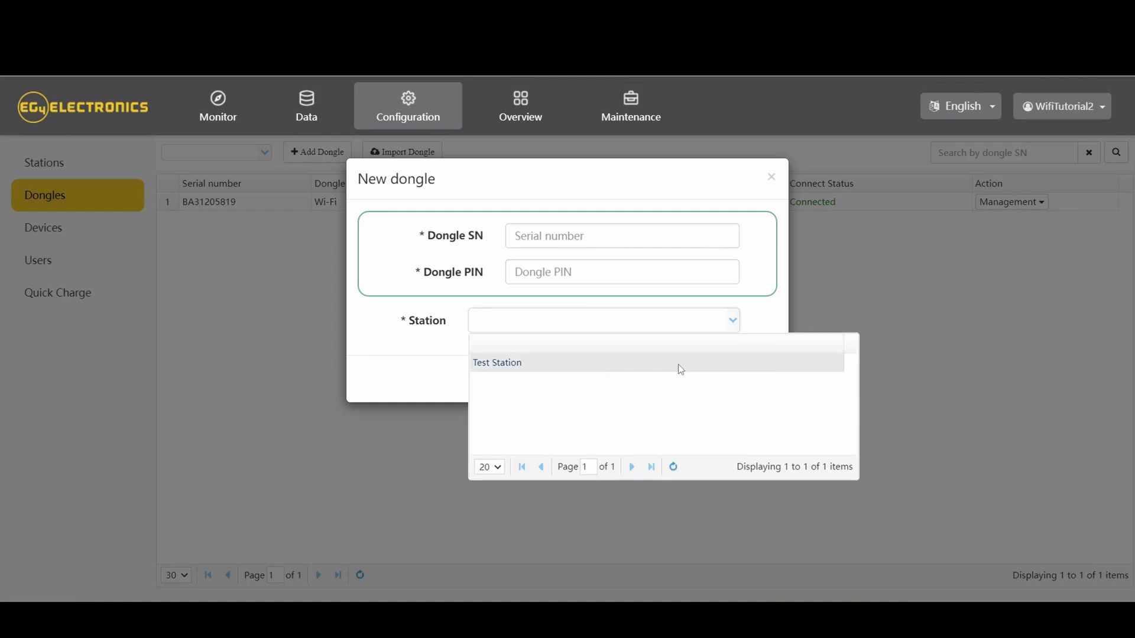
{"action": "left_click", "coordinate": [603, 319]}
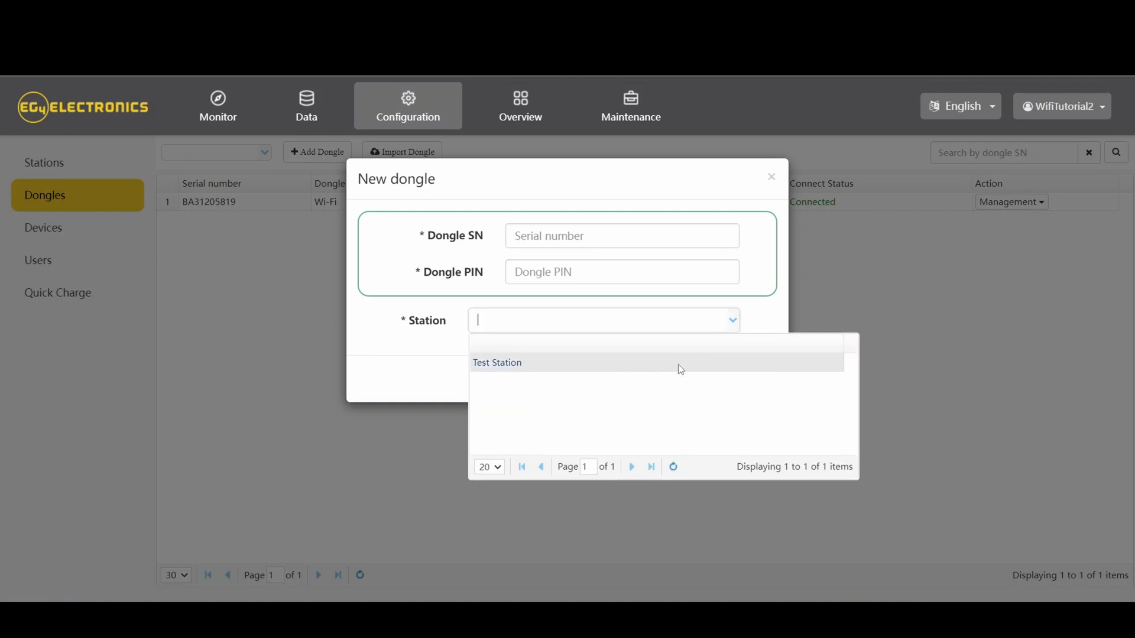
{"action": "mouse_move", "coordinate": [567, 354]}
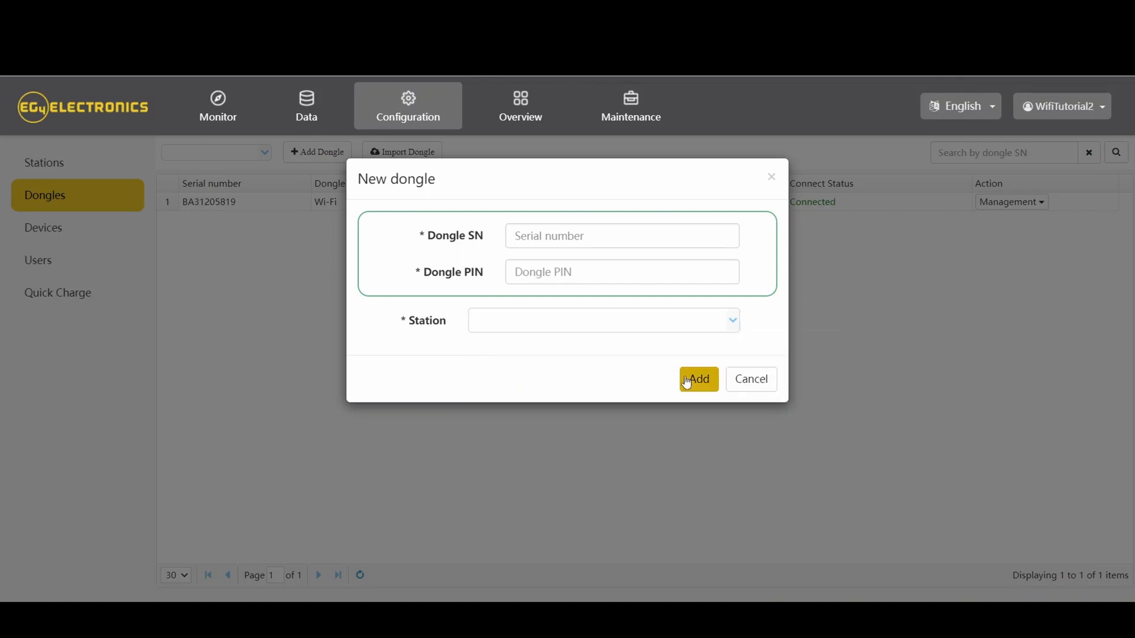
{"action": "left_click", "coordinate": [697, 379]}
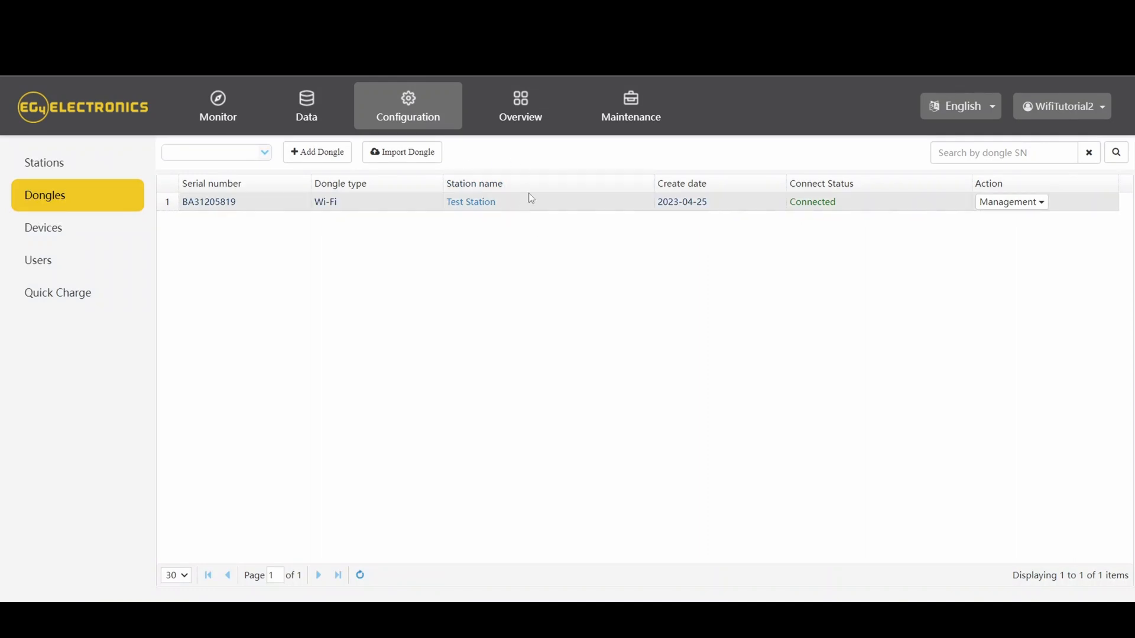
{"action": "mouse_move", "coordinate": [528, 235]}
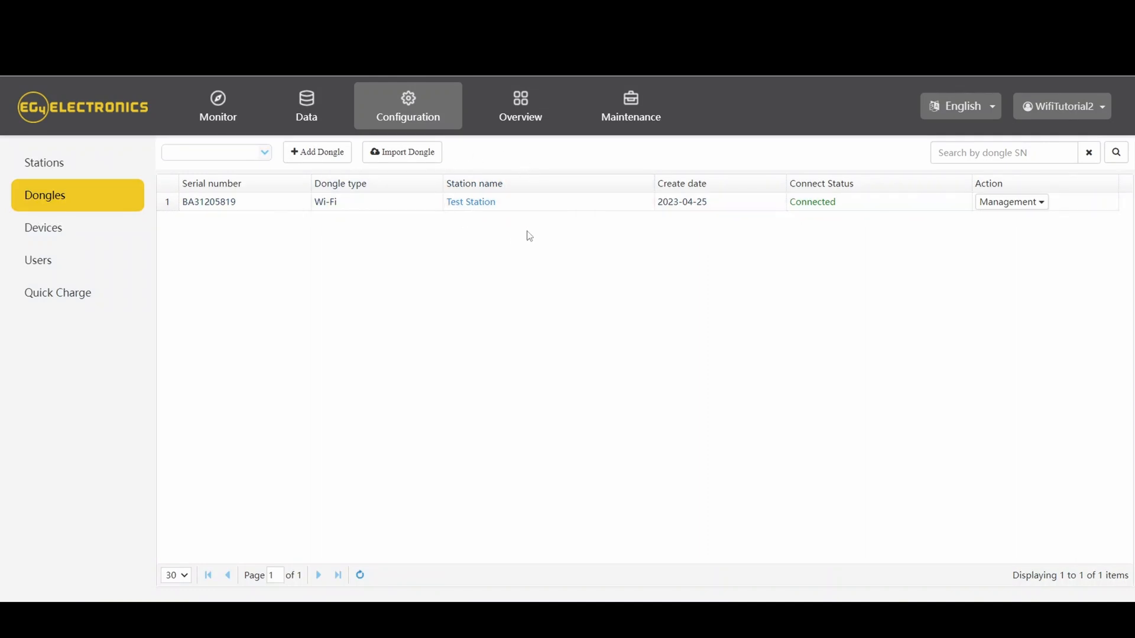
{"action": "mouse_move", "coordinate": [77, 227]}
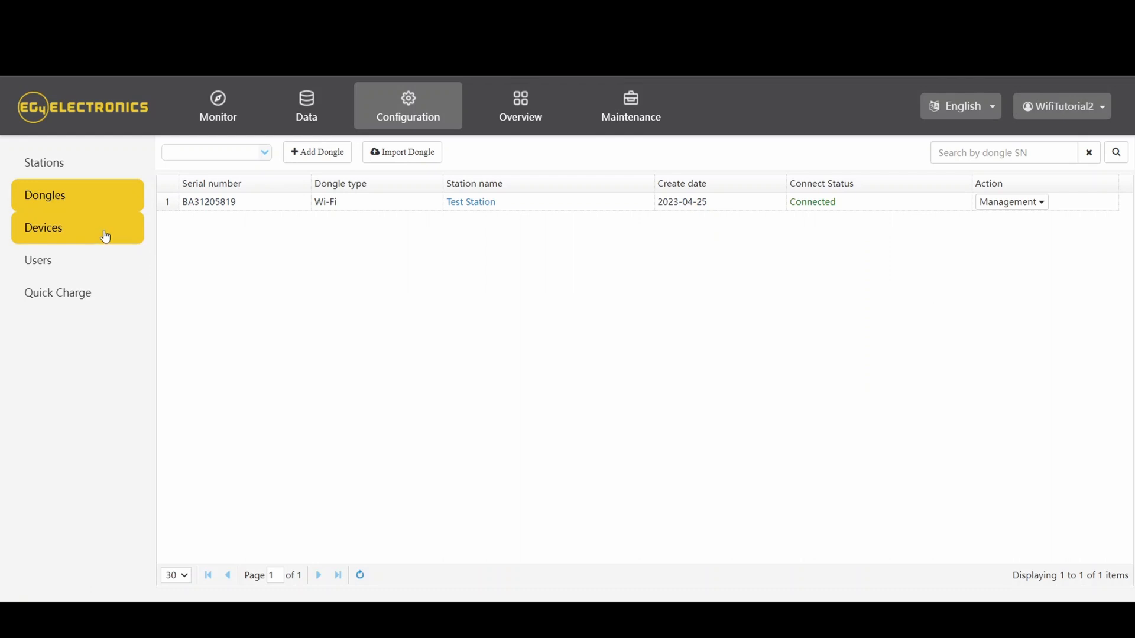
{"action": "left_click", "coordinate": [43, 227]}
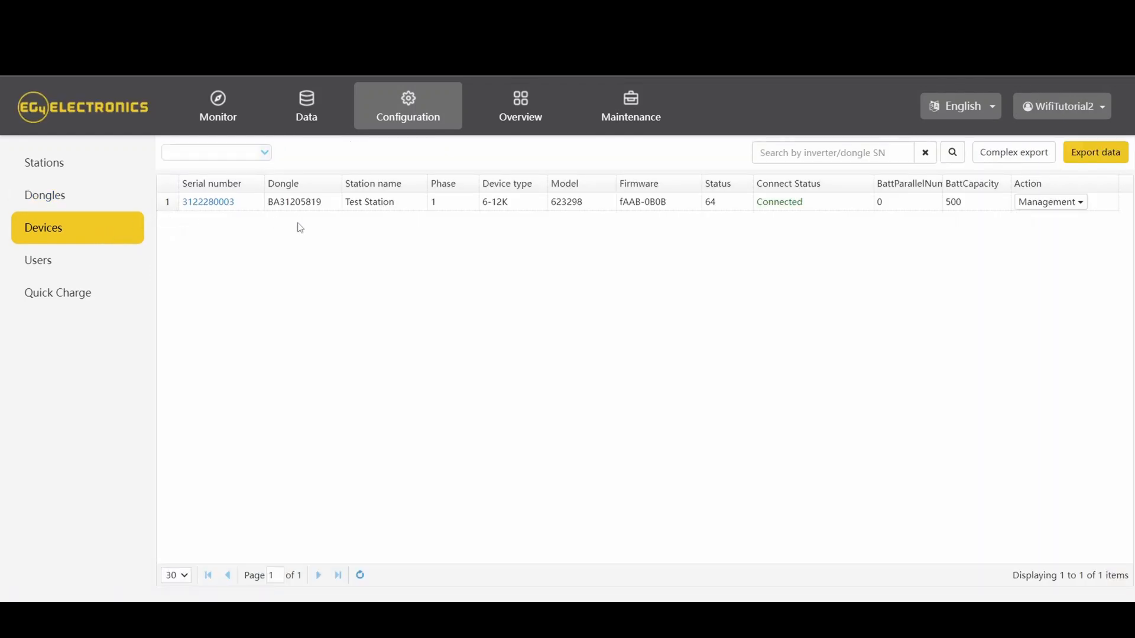
{"action": "mouse_move", "coordinate": [380, 241]}
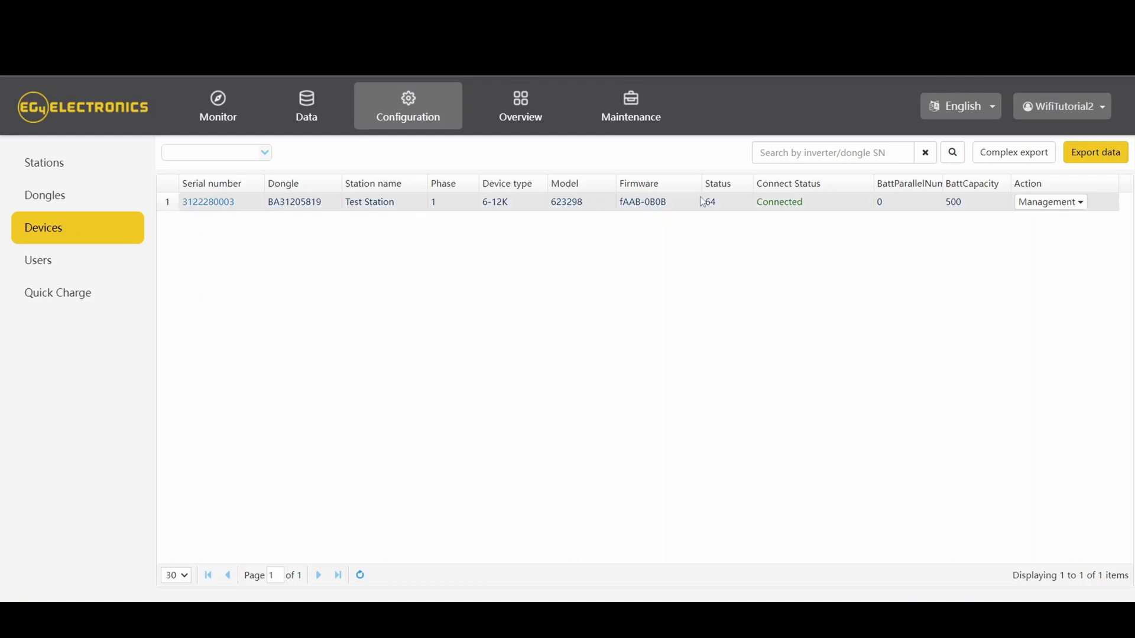
{"action": "mouse_move", "coordinate": [905, 213]}
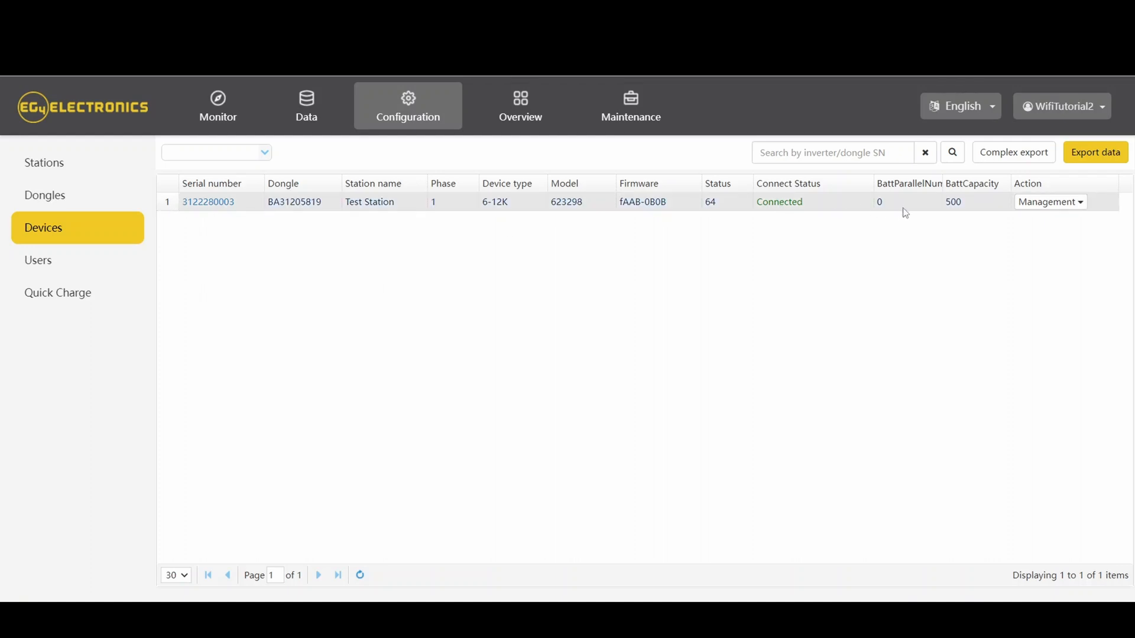
{"action": "mouse_move", "coordinate": [200, 243]}
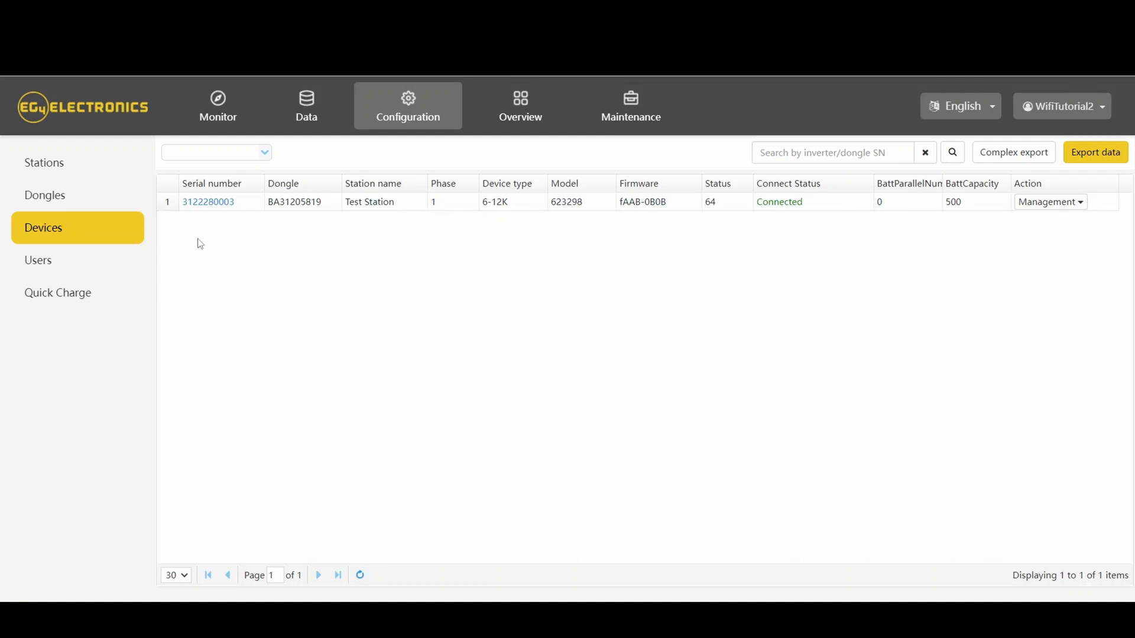
{"action": "mouse_move", "coordinate": [519, 106]}
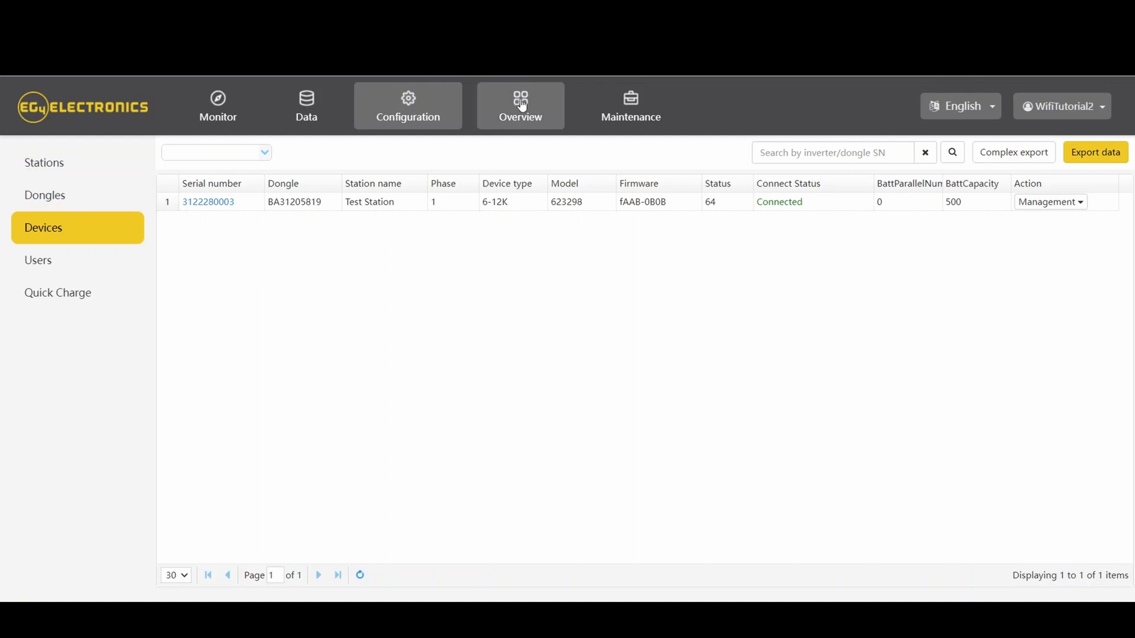
- Open Maintenance Remote Set for the inverter and review Charge and Discharge Settings
{"action": "left_click", "coordinate": [630, 105]}
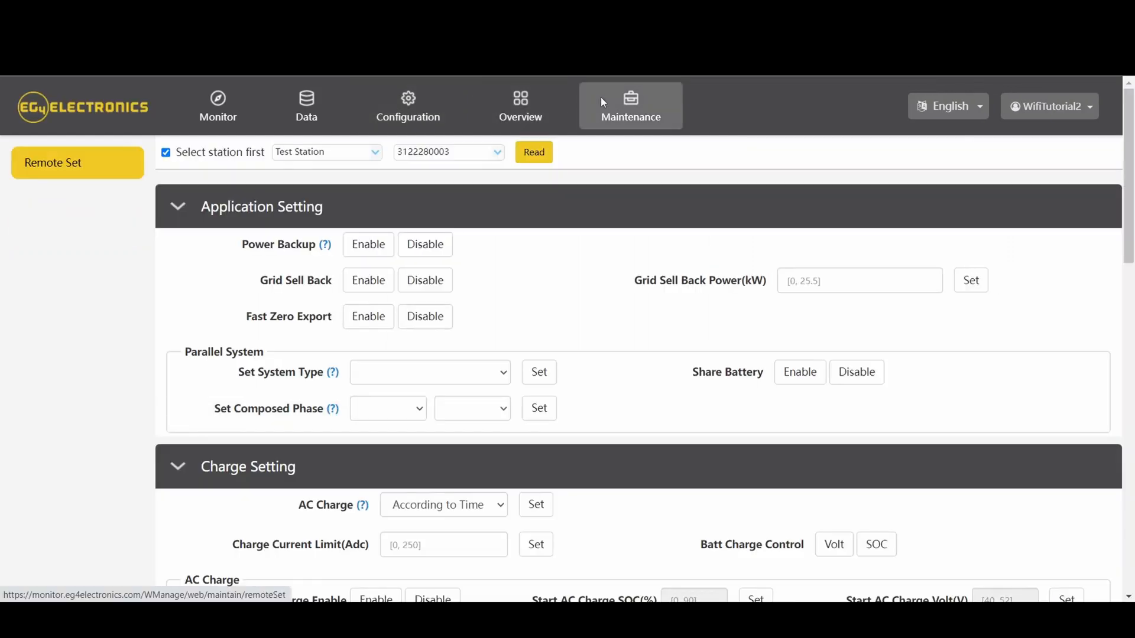
{"action": "mouse_move", "coordinate": [635, 241]}
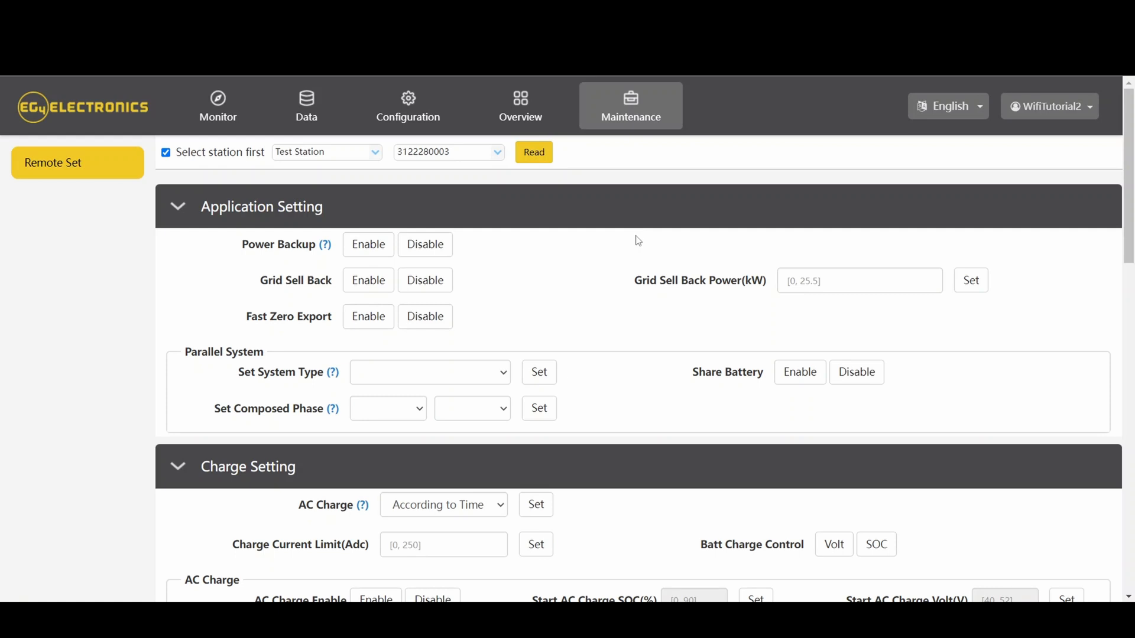
{"action": "scroll", "scroll_direction": "down", "scroll_amount": 3}
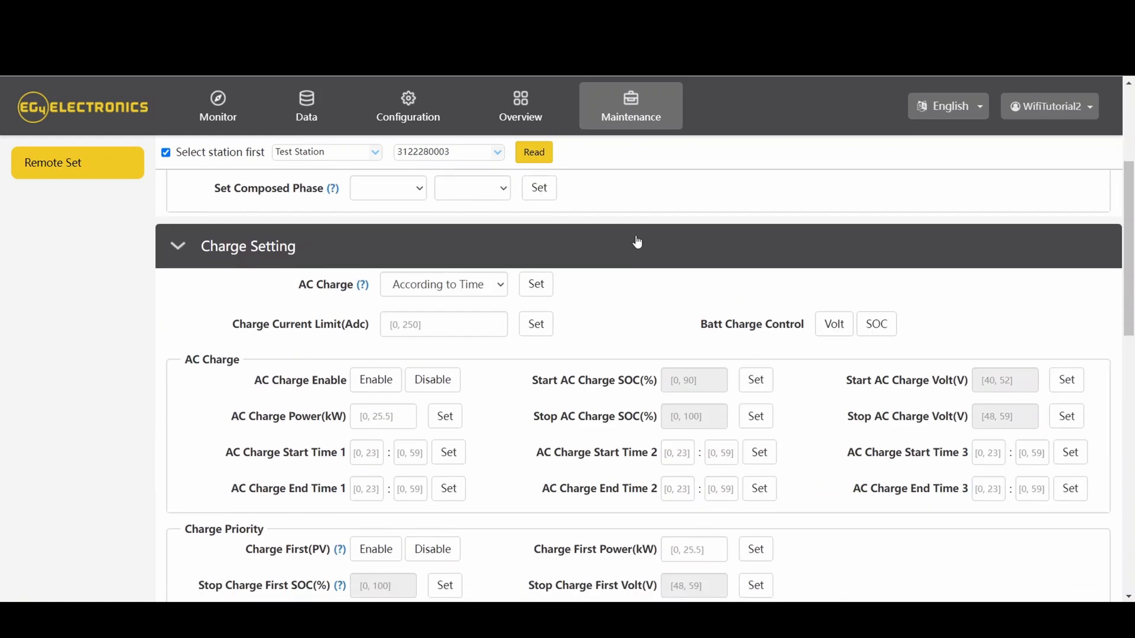
{"action": "scroll", "scroll_direction": "down", "scroll_amount": 3}
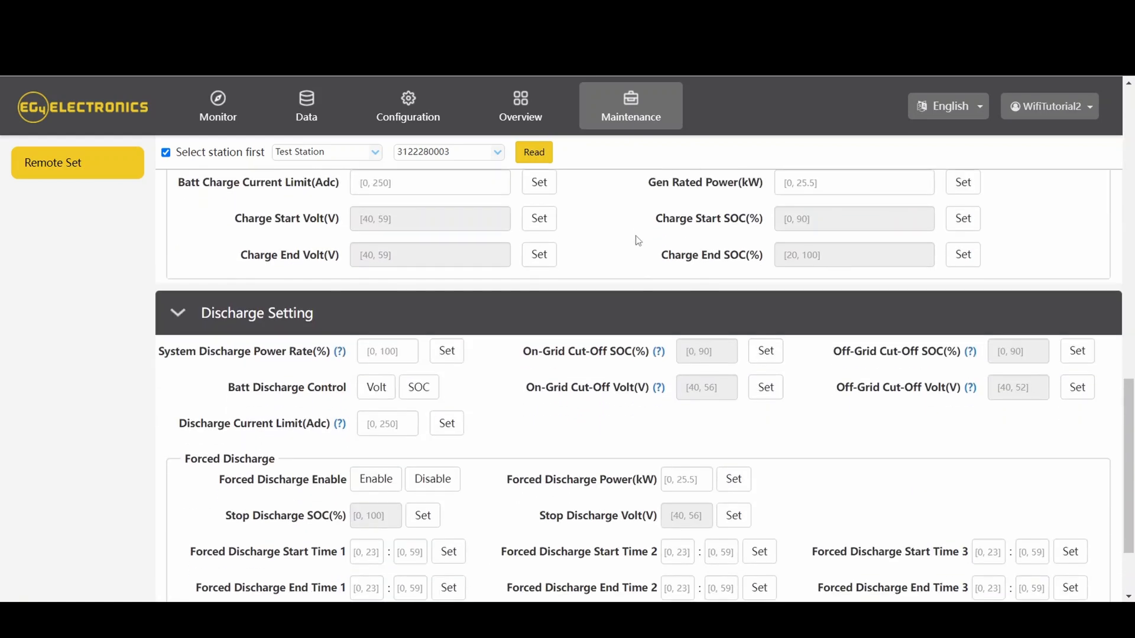
{"action": "scroll", "scroll_direction": "down", "scroll_amount": 3}
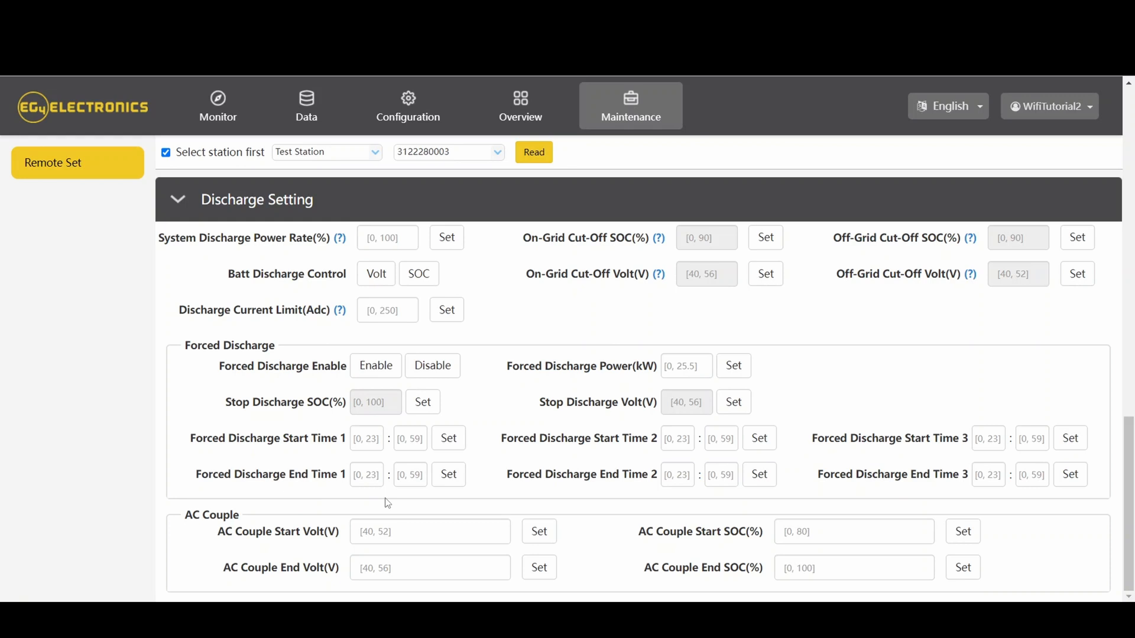
{"action": "scroll", "scroll_direction": "up", "scroll_amount": 3}
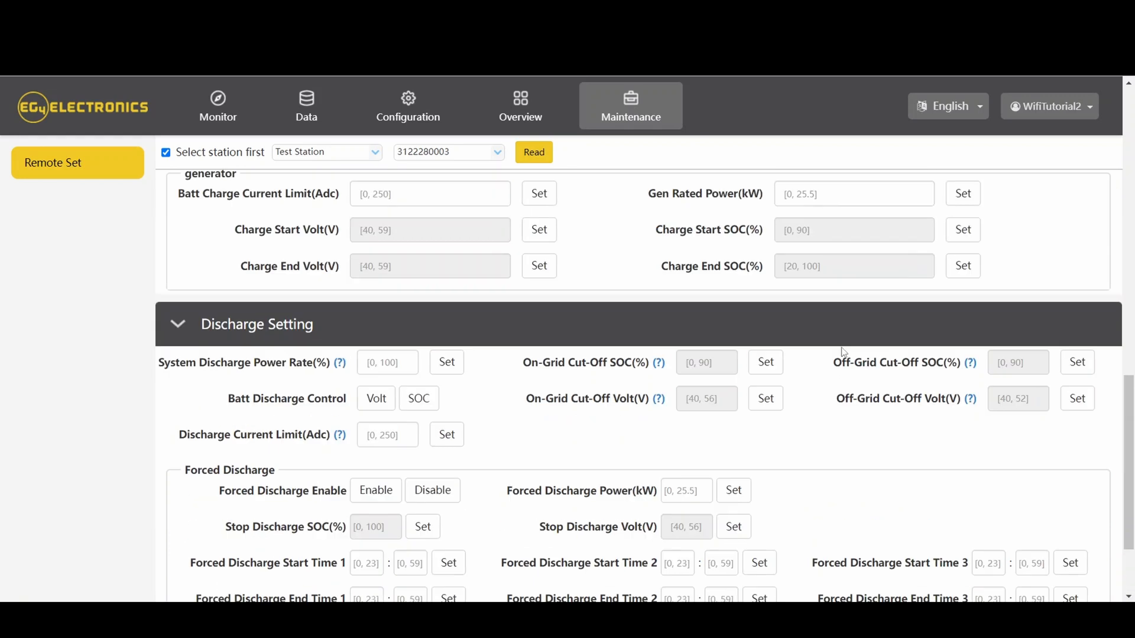
{"action": "scroll", "scroll_direction": "up", "scroll_amount": 3}
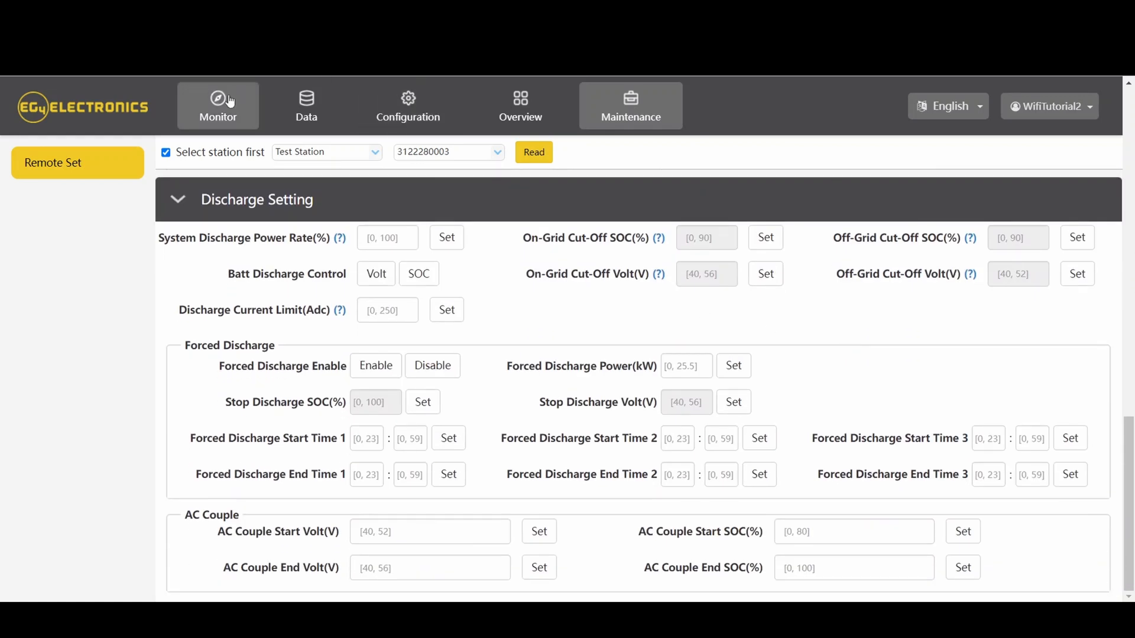
- Return to the Monitor dashboard showing Test Station's live readings at 67% battery
{"action": "left_click", "coordinate": [218, 105]}
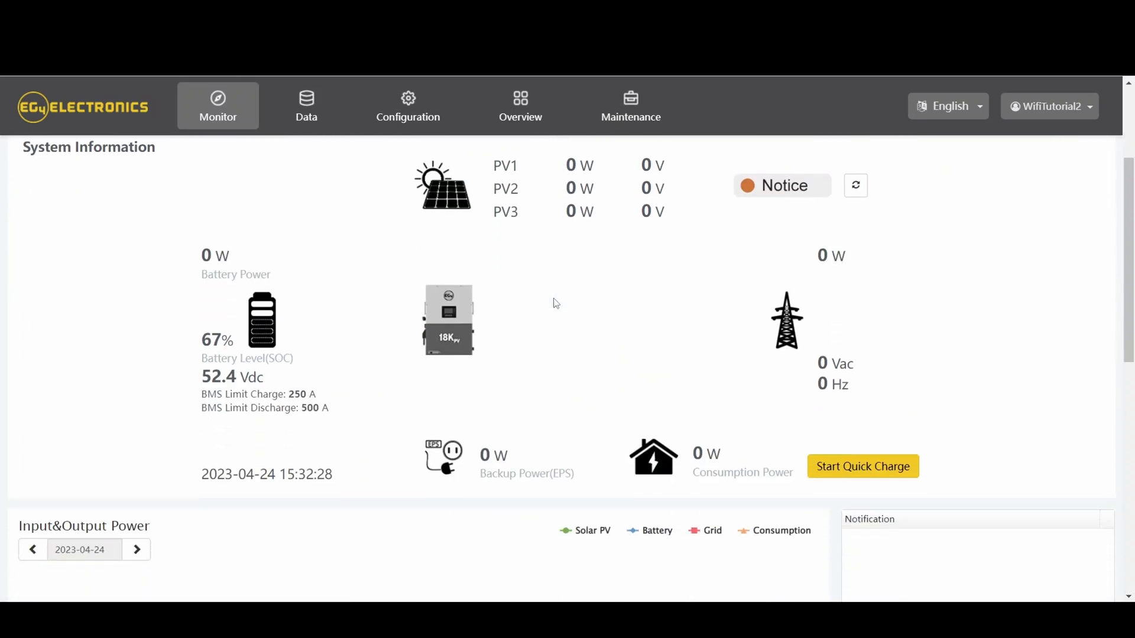
{"action": "mouse_move", "coordinate": [862, 466]}
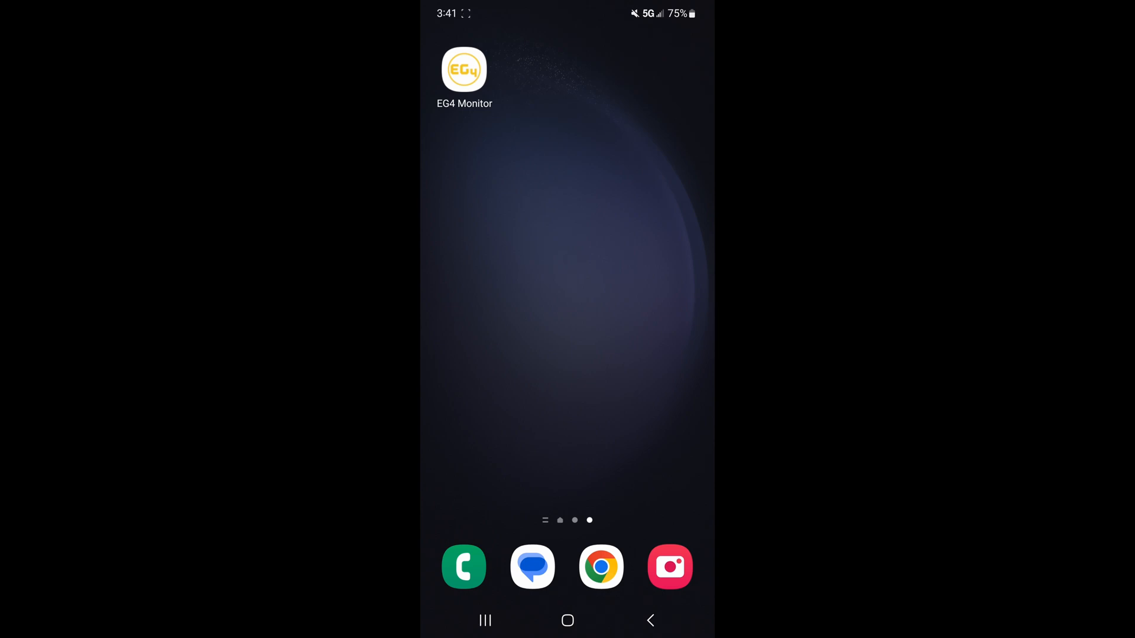
- Log into the EG4 Monitor phone app as WifiTutorial2 and dismiss the Samsung Pass prompt
{"action": "left_click", "coordinate": [464, 70]}
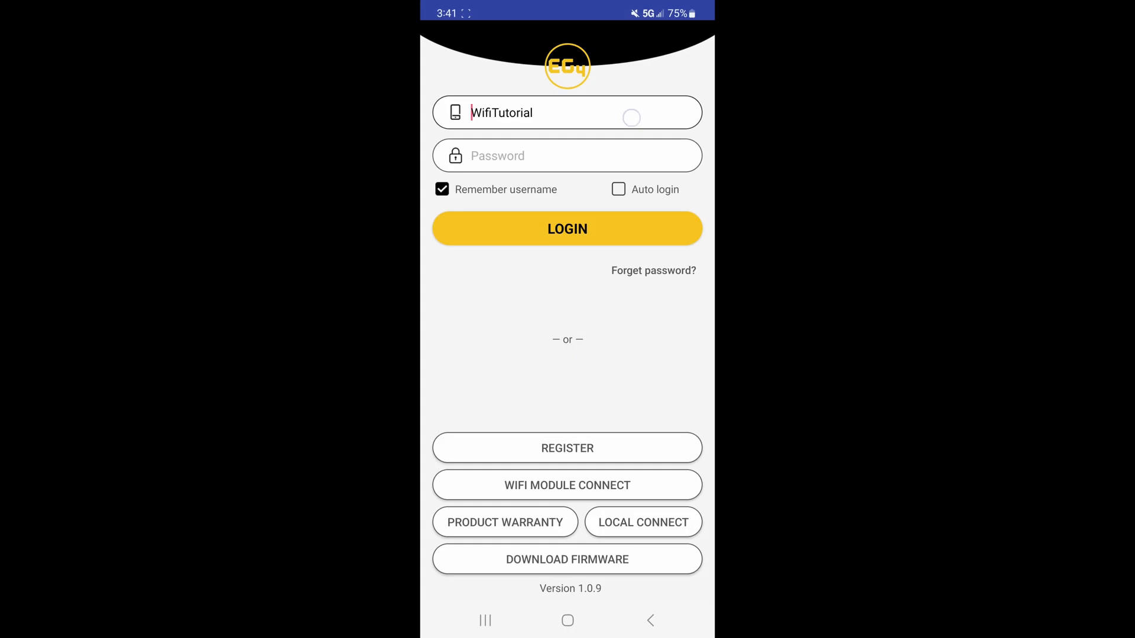
{"action": "type", "text": "2"}
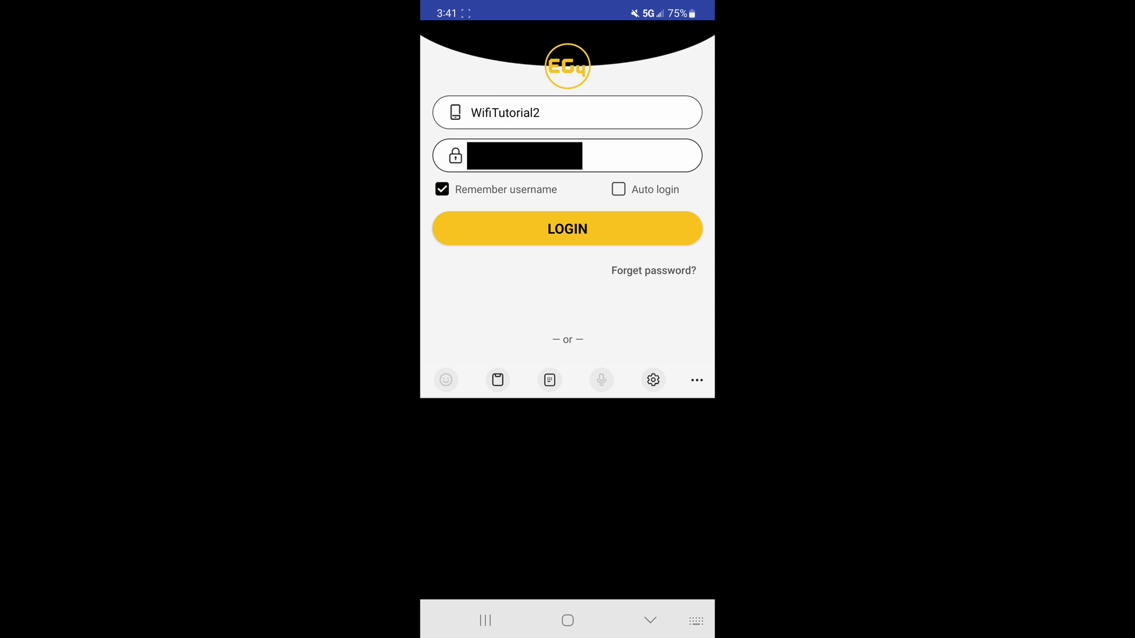
{"action": "left_click", "coordinate": [567, 228]}
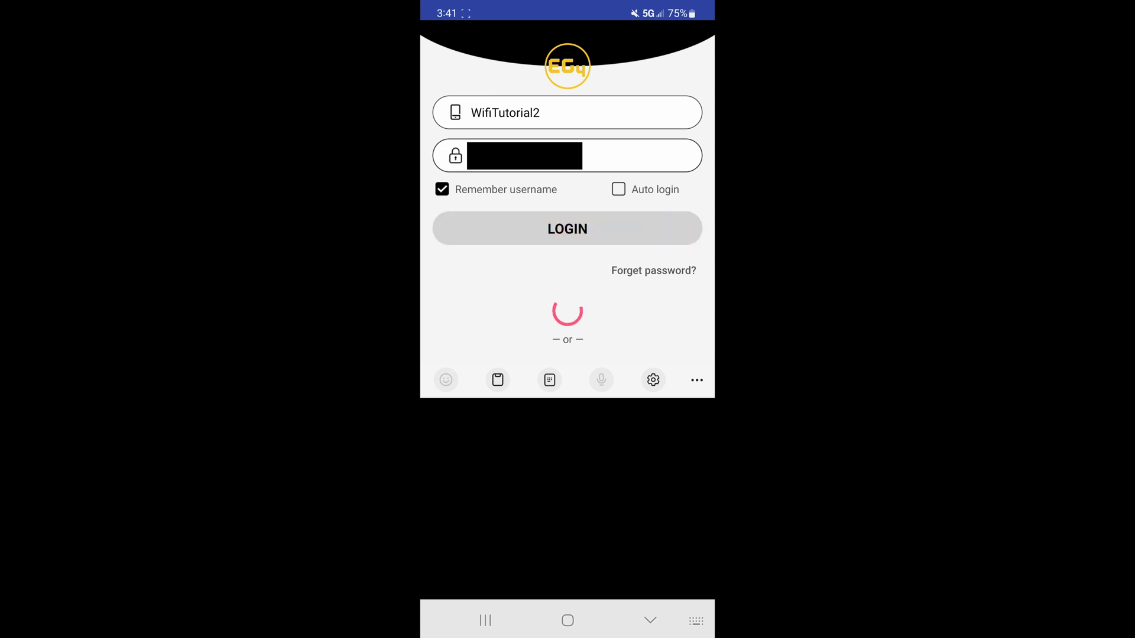
{"action": "left_click", "coordinate": [567, 228]}
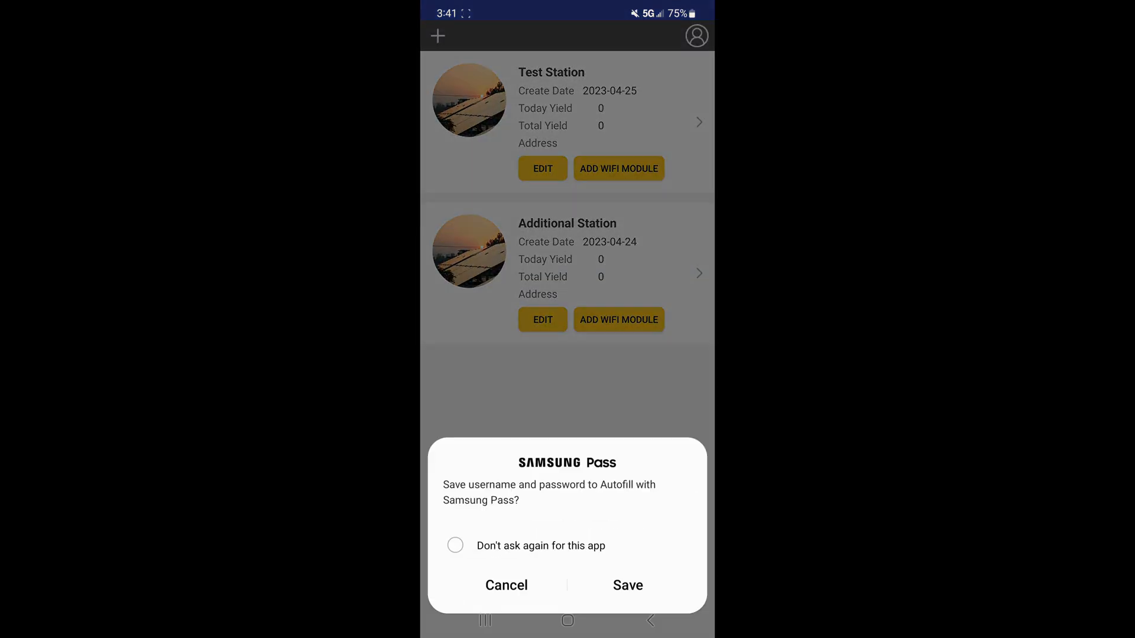
{"action": "left_click", "coordinate": [506, 584]}
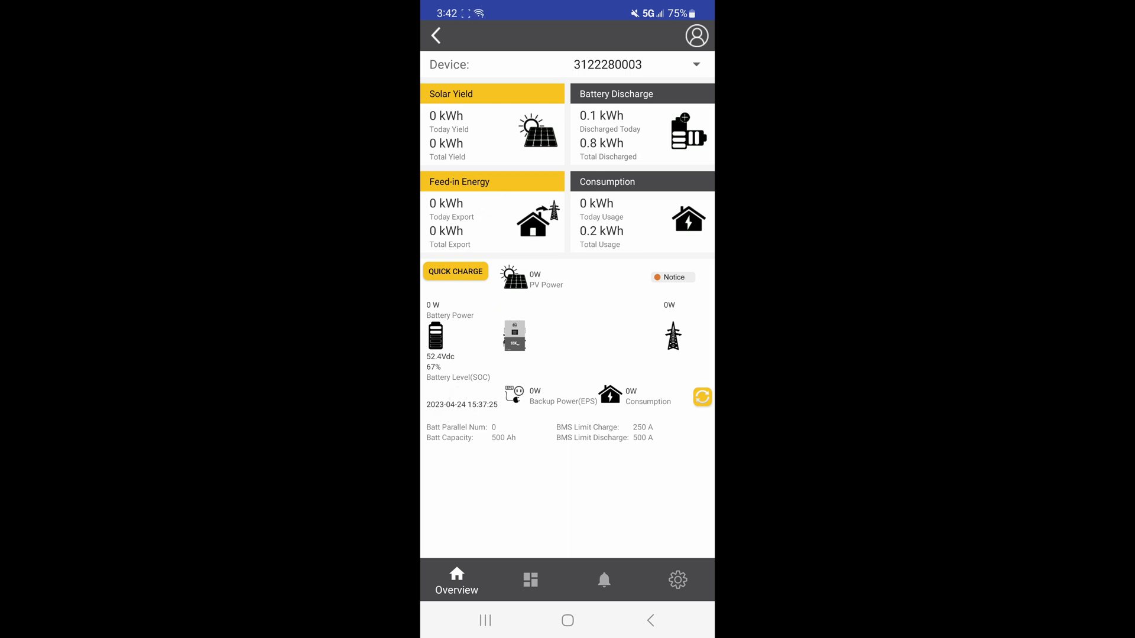
{"action": "left_click", "coordinate": [530, 579]}
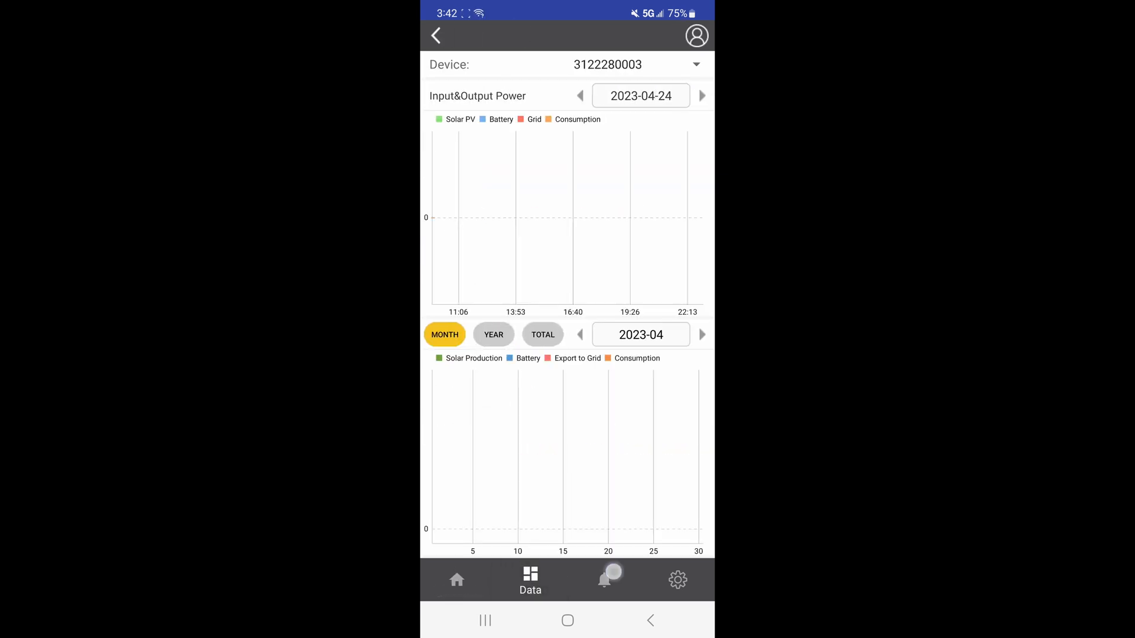
{"action": "left_click", "coordinate": [678, 580]}
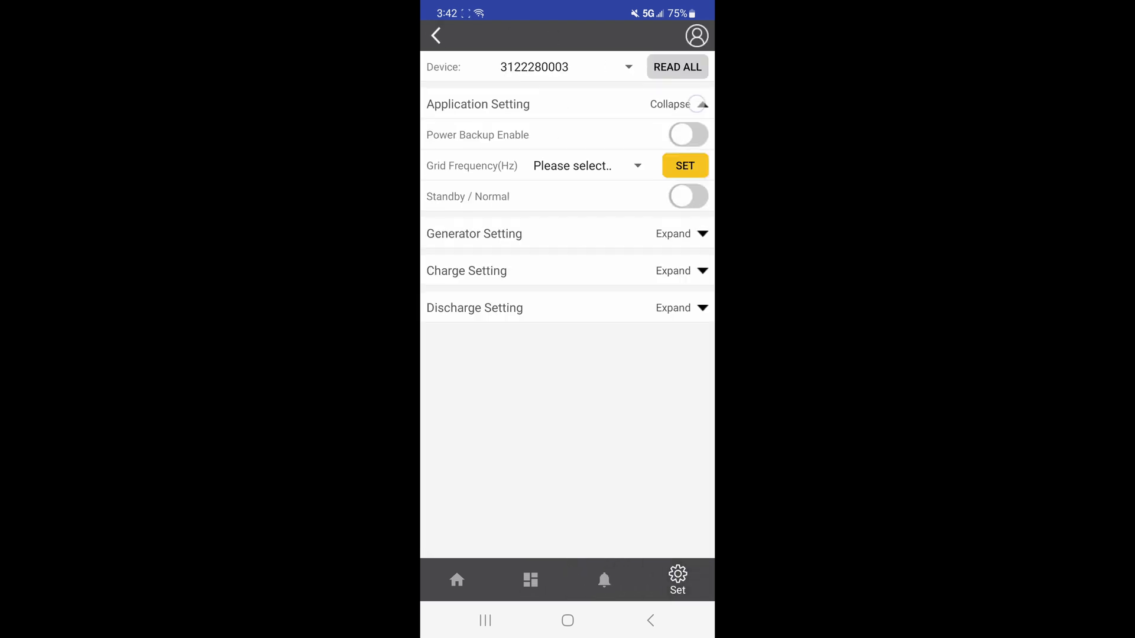
{"action": "left_click", "coordinate": [687, 135]}
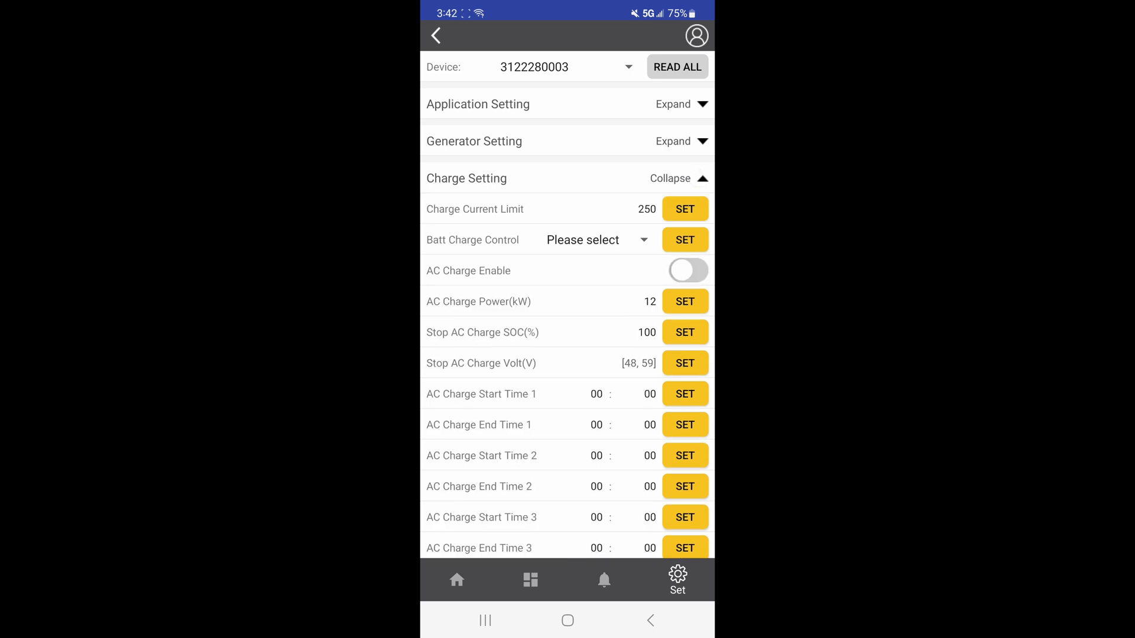
{"action": "left_click", "coordinate": [672, 178]}
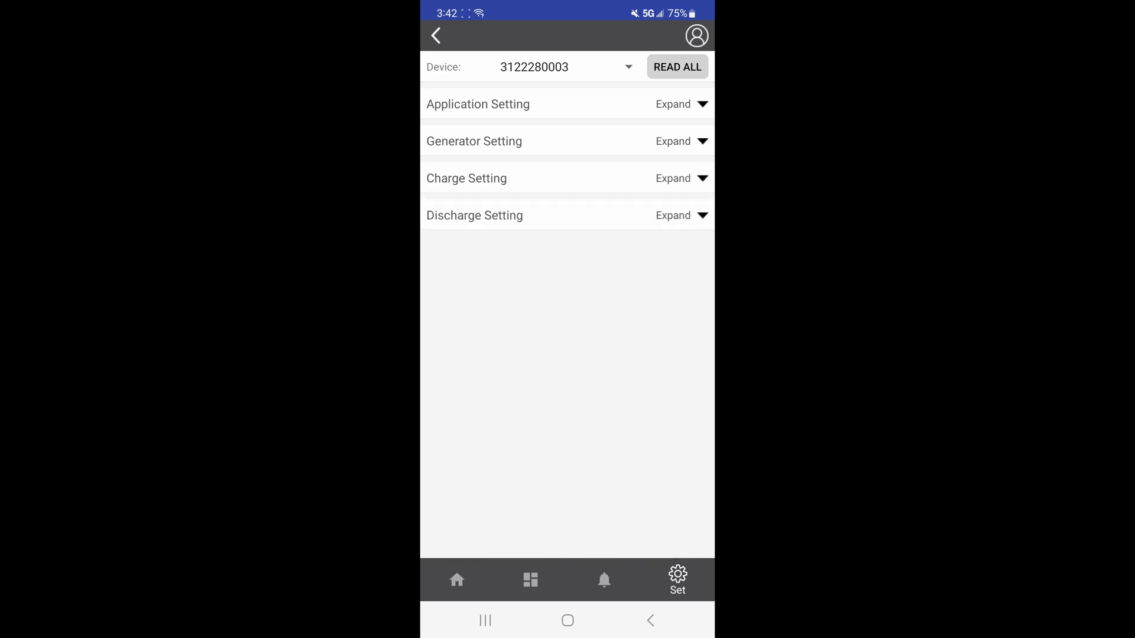
{"action": "left_click", "coordinate": [456, 580]}
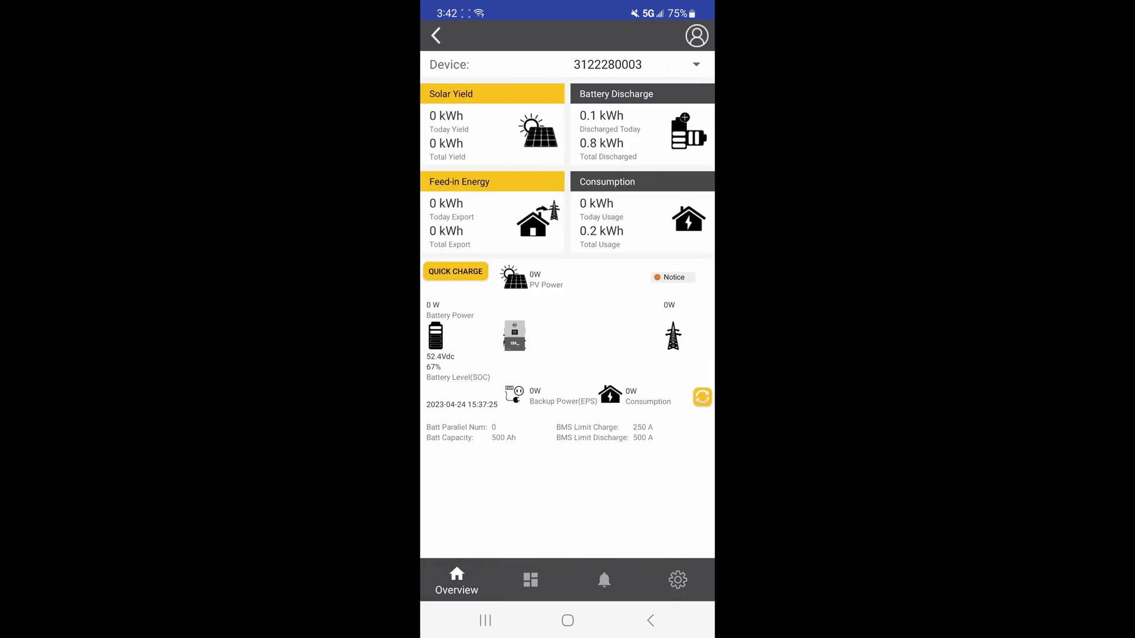